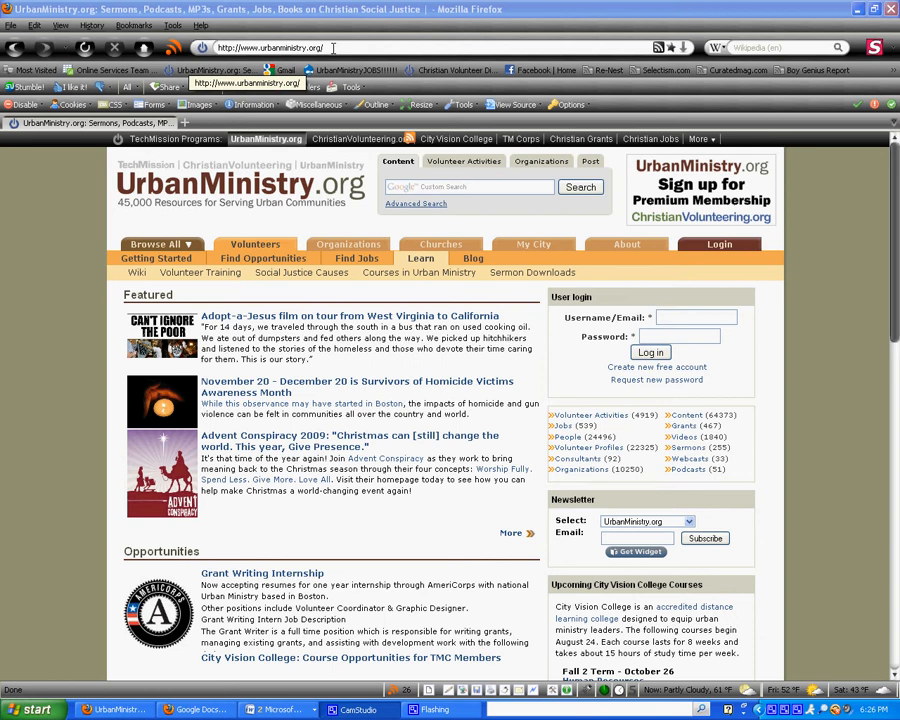
Sign in with the editor account 'yahlive' to reach the User Dashboard.
{"action": "left_click", "coordinate": [696, 316]}
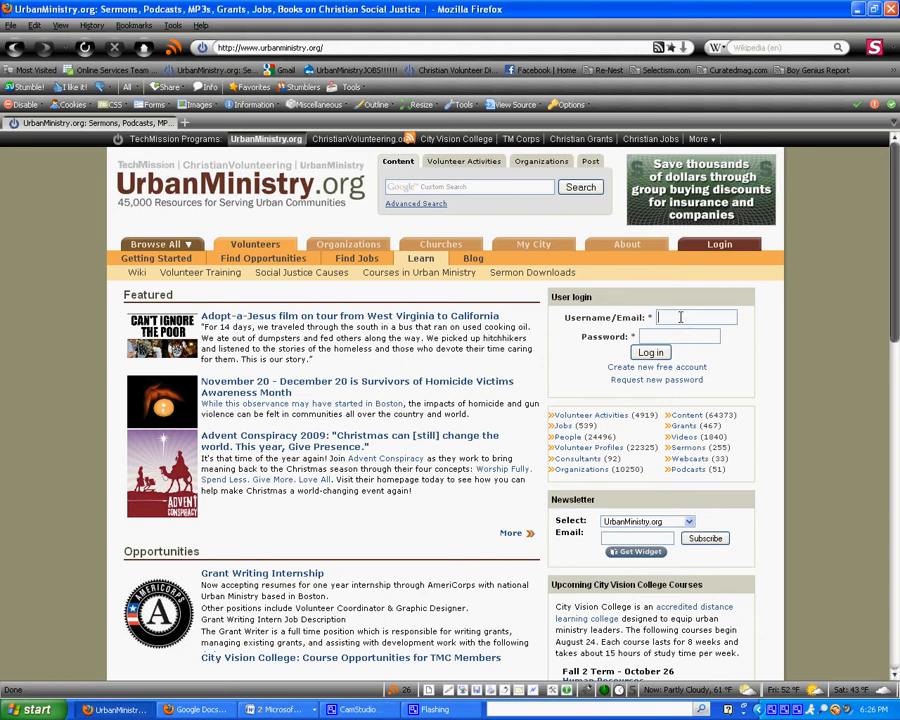
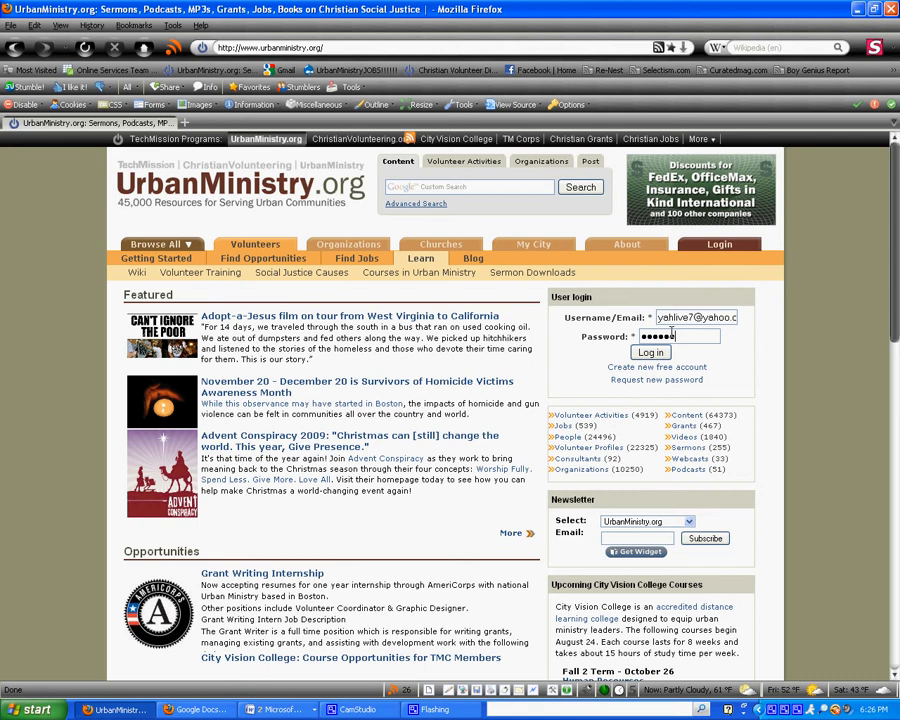
{"action": "left_click", "coordinate": [650, 352]}
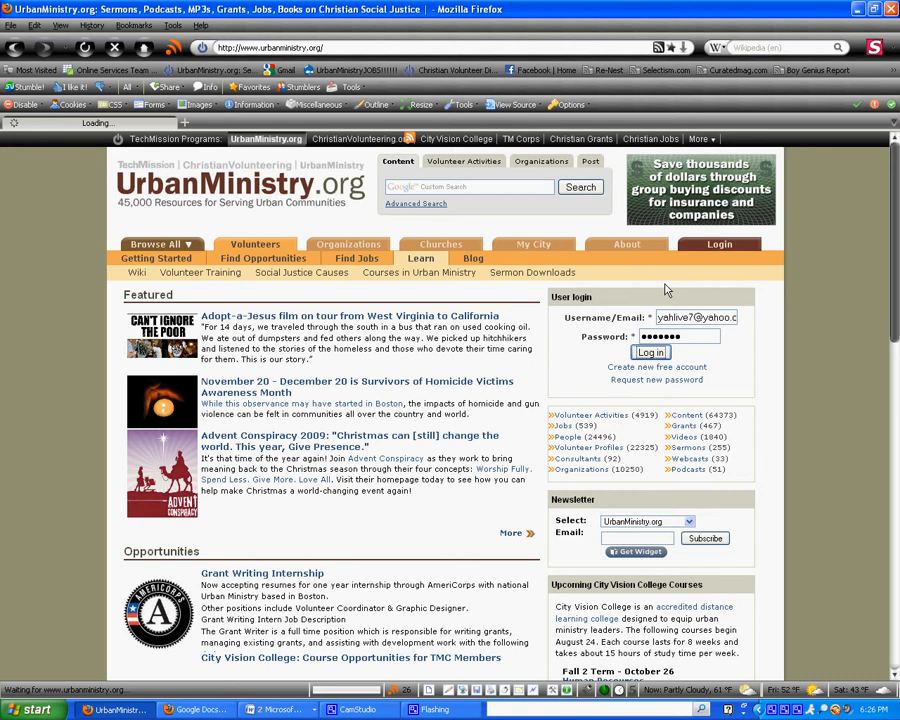
{"action": "mouse_move", "coordinate": [664, 288]}
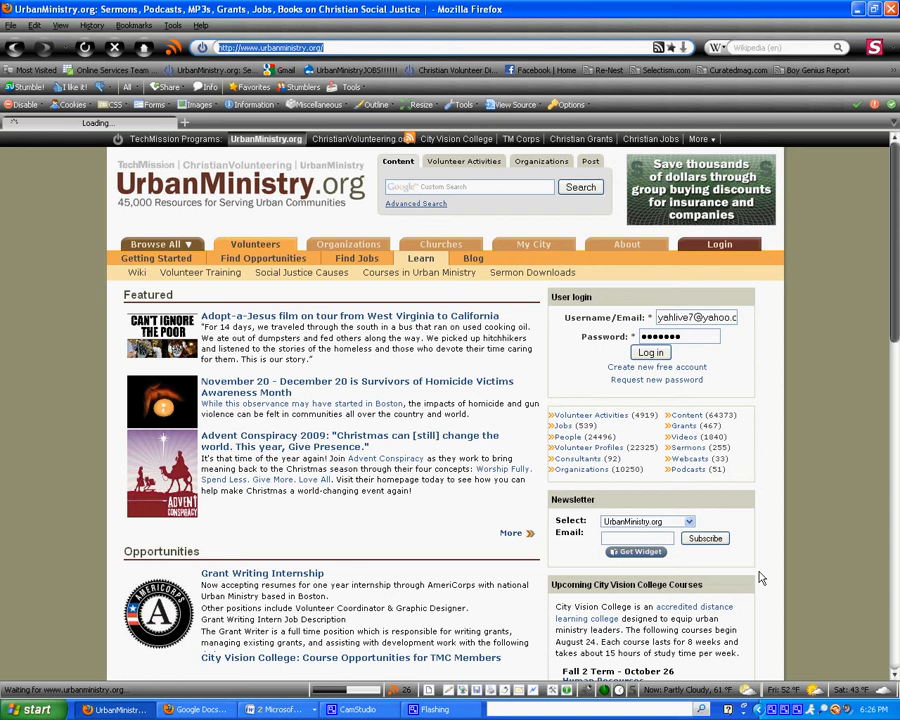
{"action": "left_click", "coordinate": [650, 352]}
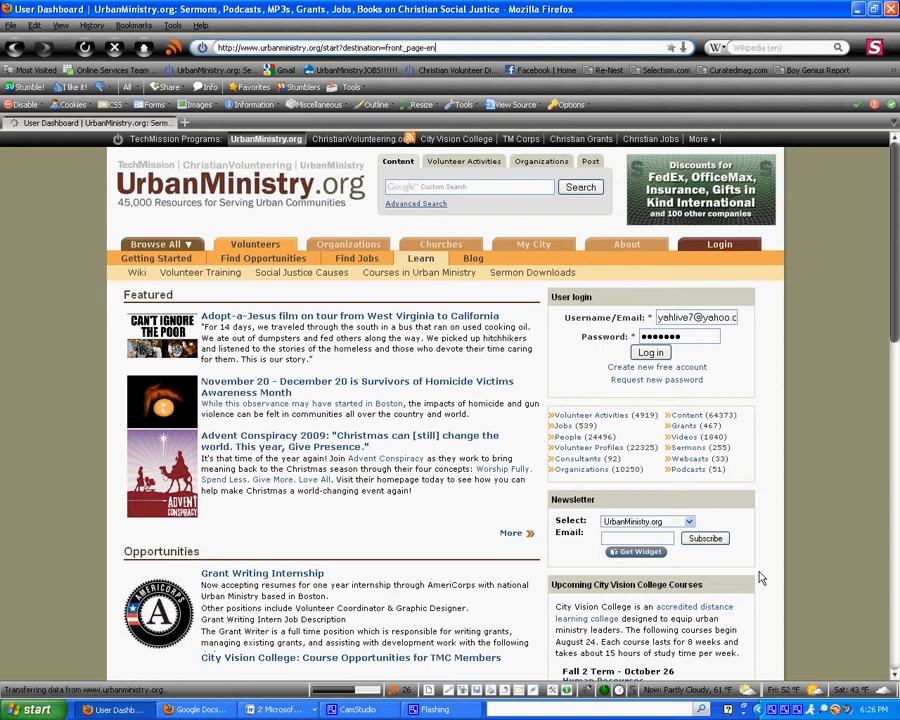
{"action": "left_click", "coordinate": [650, 352]}
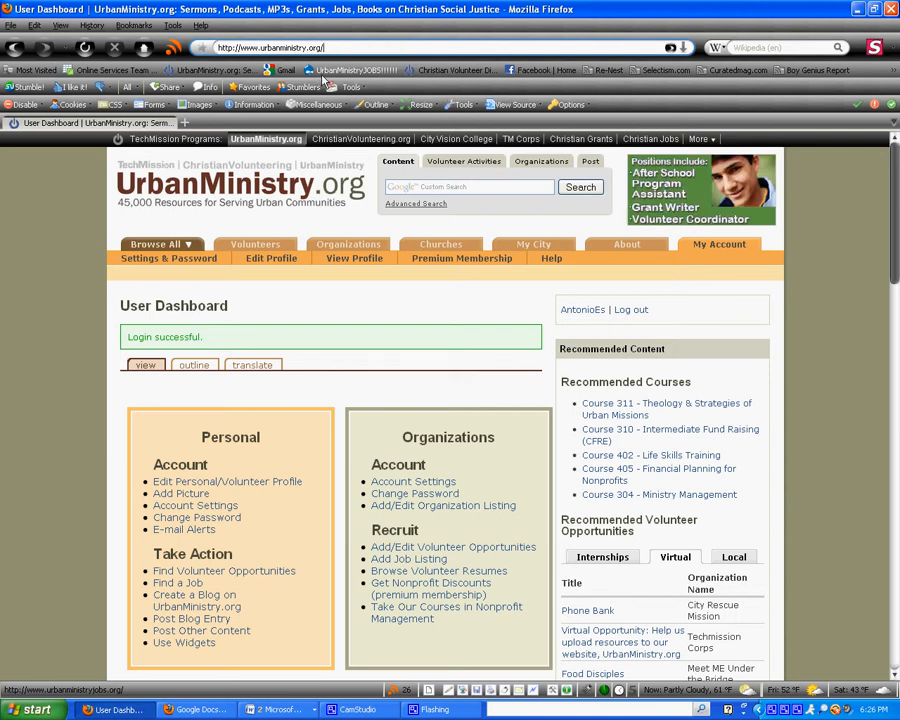
Read through the How To Translate Pages guide down to the translatable pages list.
{"action": "left_click", "coordinate": [252, 364]}
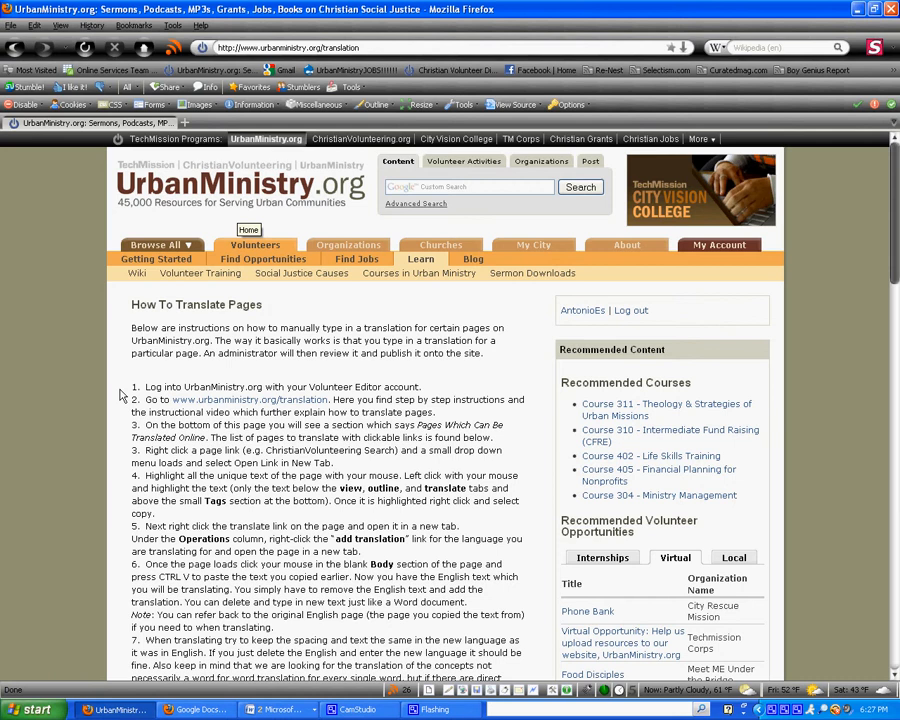
{"action": "scroll", "scroll_direction": "down", "scroll_amount": 3}
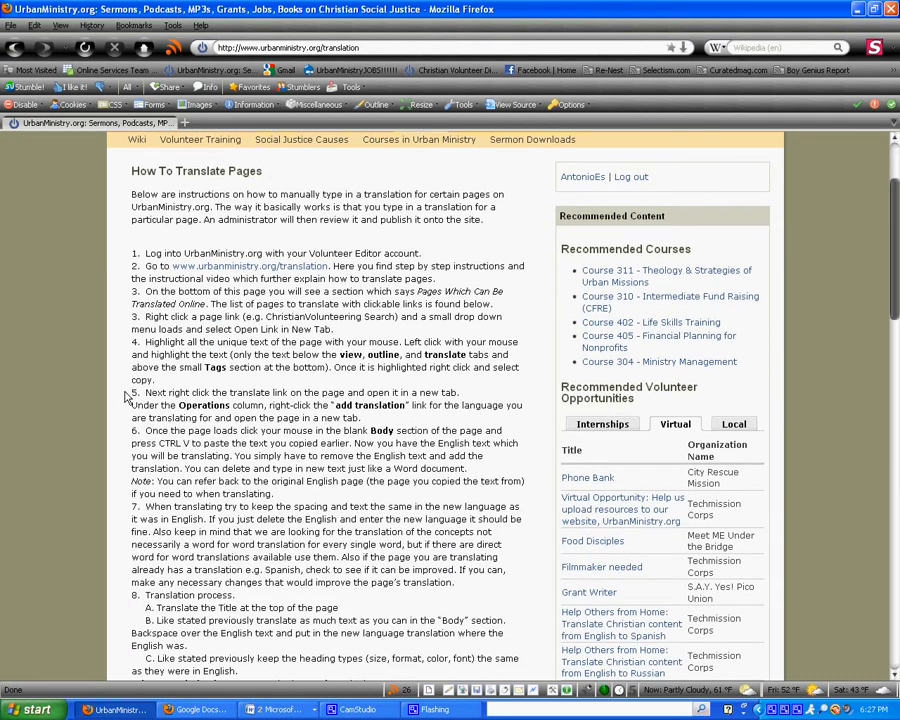
{"action": "scroll", "scroll_direction": "down", "scroll_amount": 3}
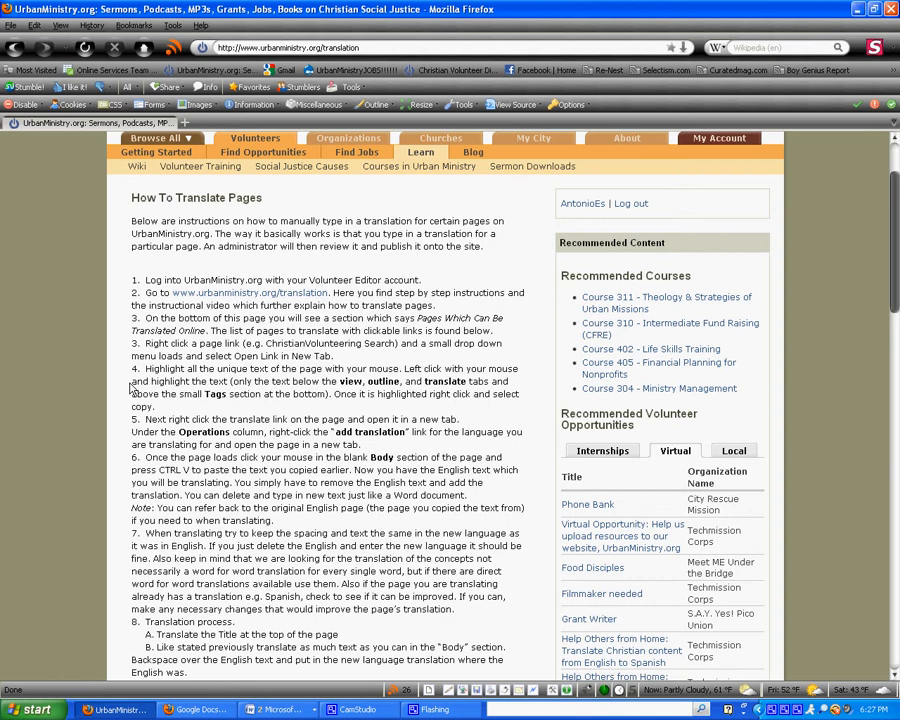
{"action": "mouse_move", "coordinate": [172, 418]}
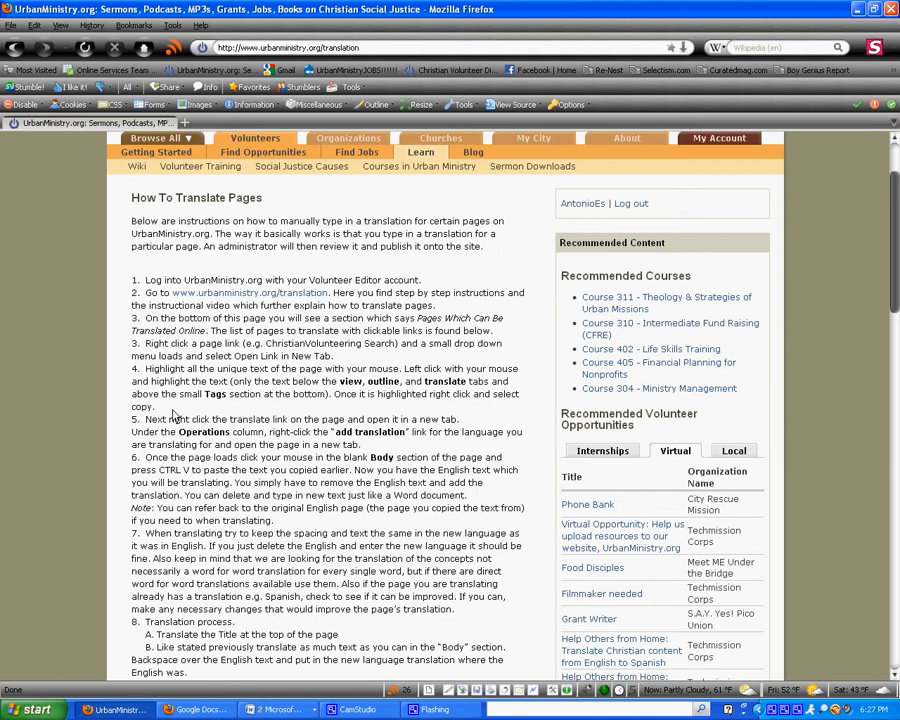
{"action": "mouse_move", "coordinate": [156, 470]}
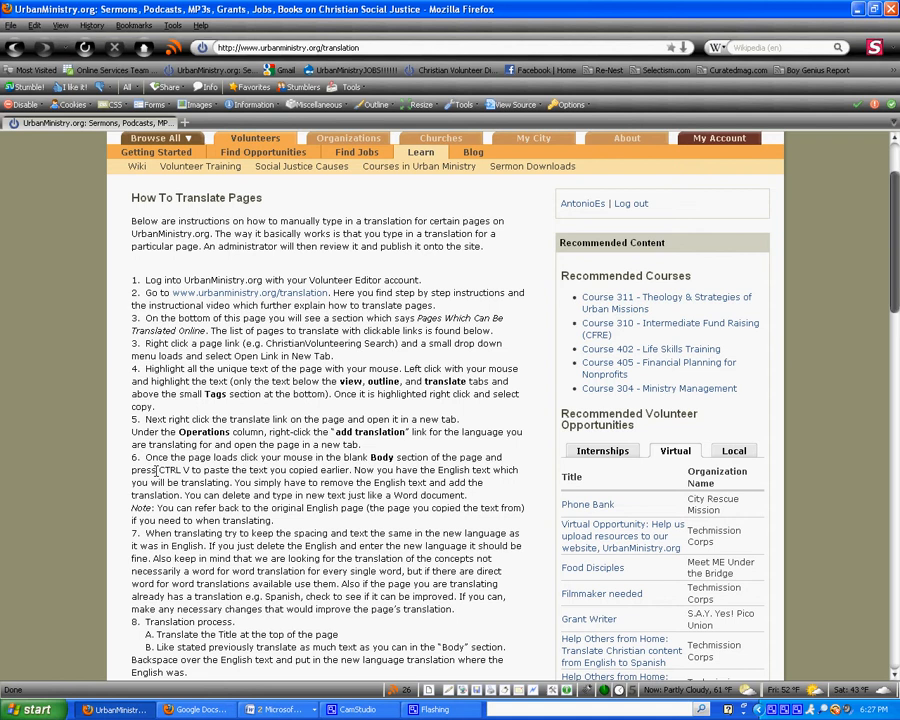
{"action": "left_click_drag", "start_coordinate": [132, 280], "coordinate": [172, 444]}
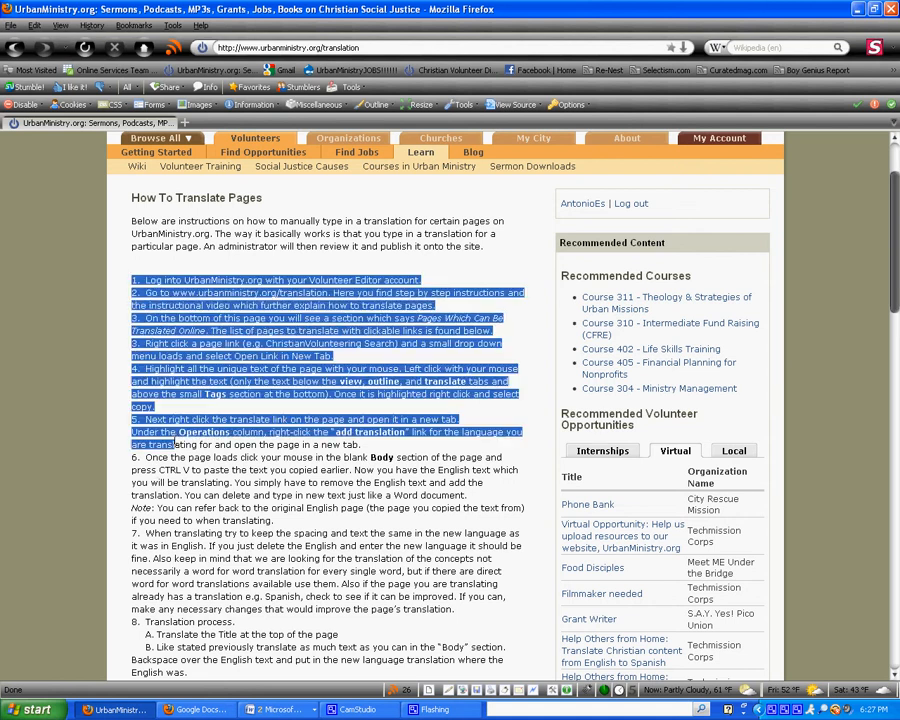
{"action": "scroll", "scroll_direction": "down", "scroll_amount": 3}
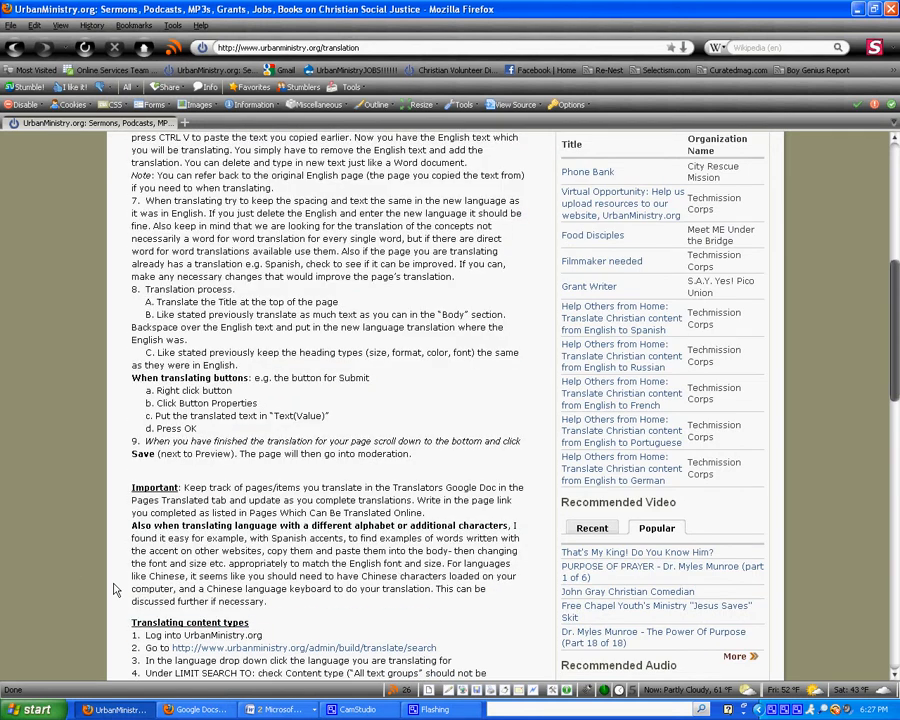
{"action": "scroll", "scroll_direction": "down", "scroll_amount": 3}
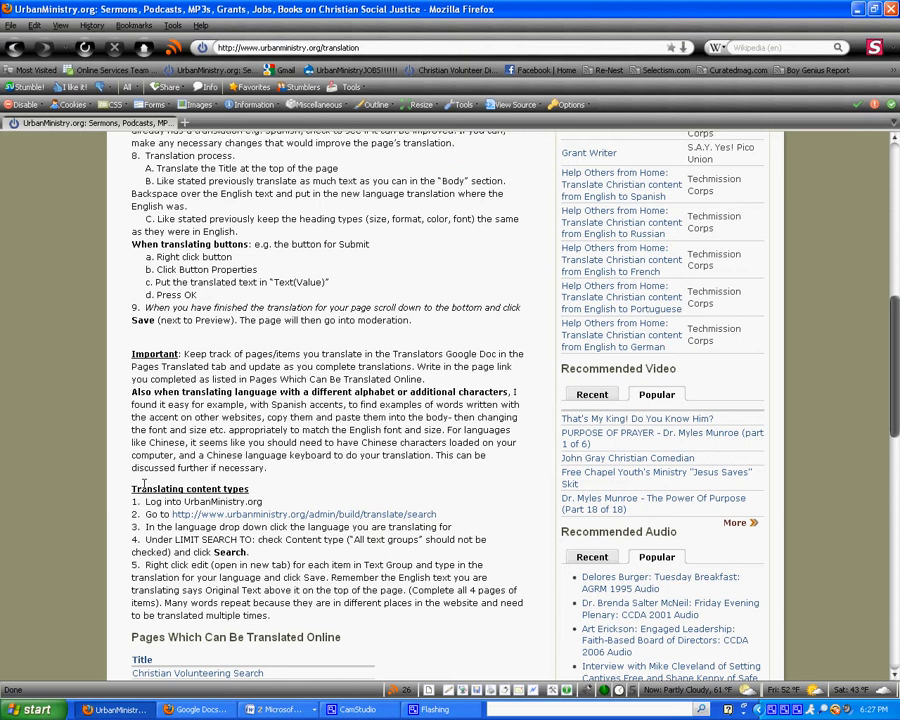
{"action": "scroll", "scroll_direction": "down", "scroll_amount": 3}
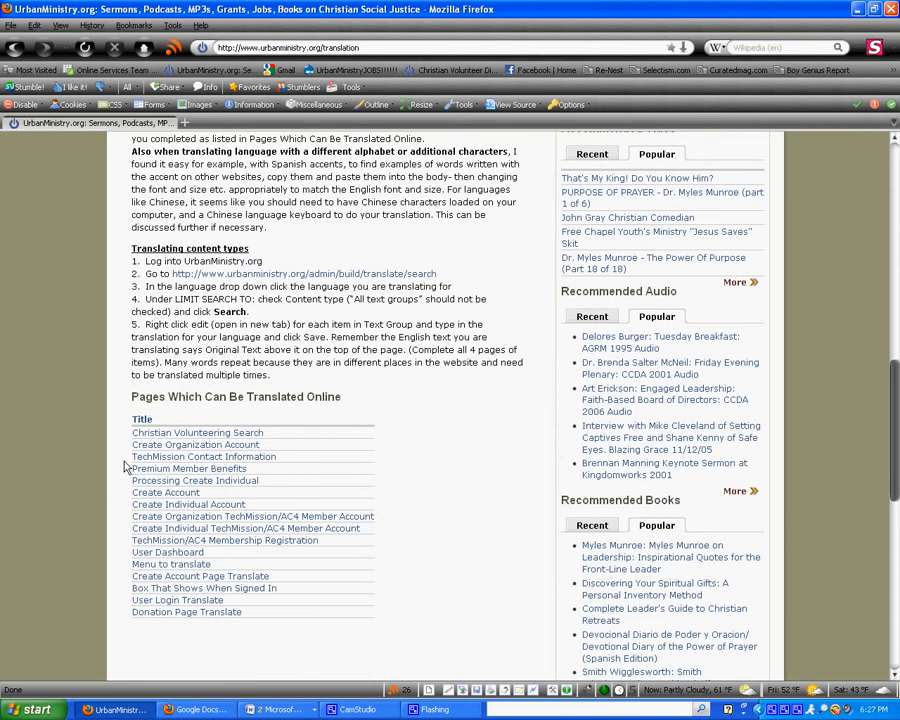
{"action": "mouse_move", "coordinate": [204, 588]}
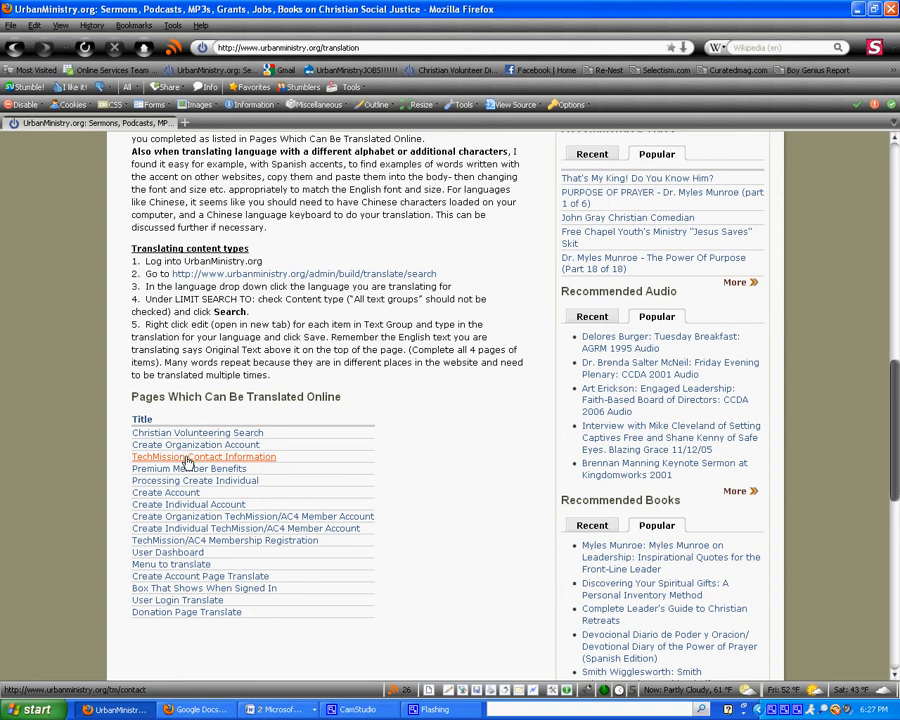
{"action": "mouse_move", "coordinate": [196, 432]}
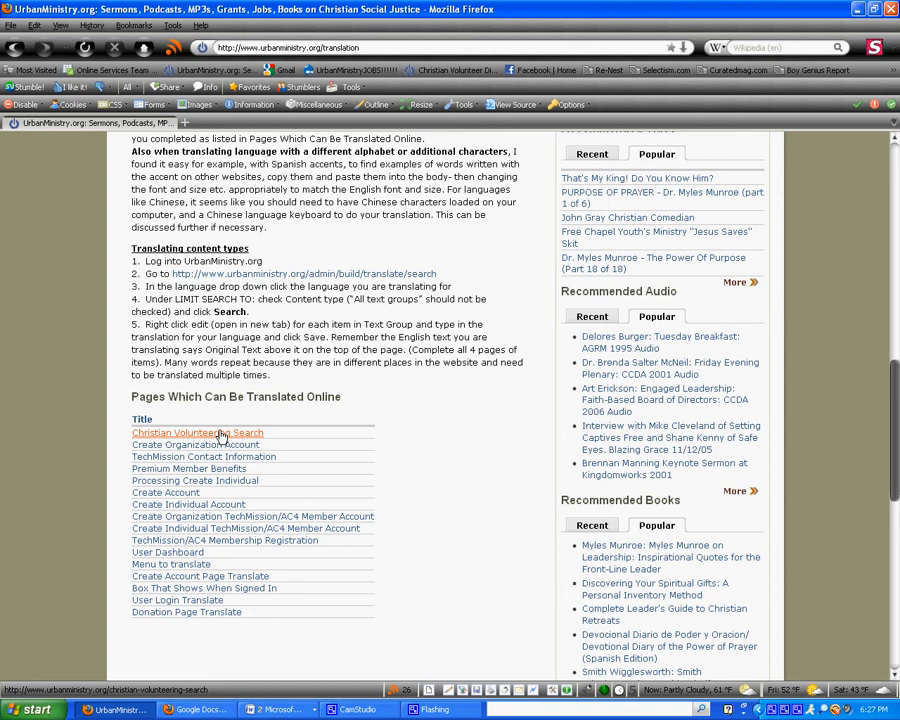
Open the Christian Volunteering Search entry in a new tab.
{"action": "right_click", "coordinate": [196, 432]}
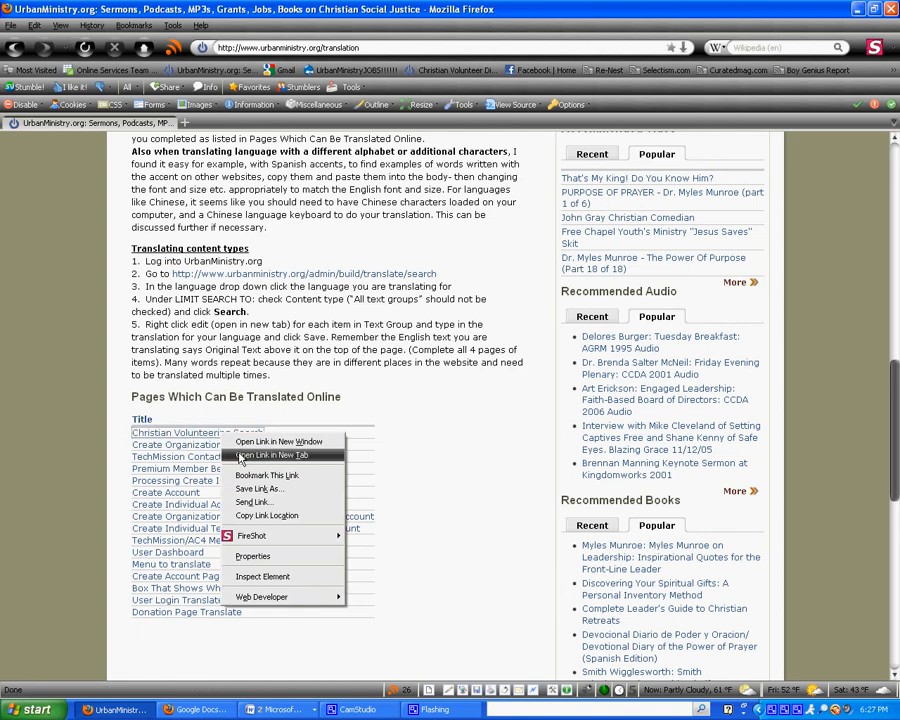
{"action": "left_click", "coordinate": [270, 456]}
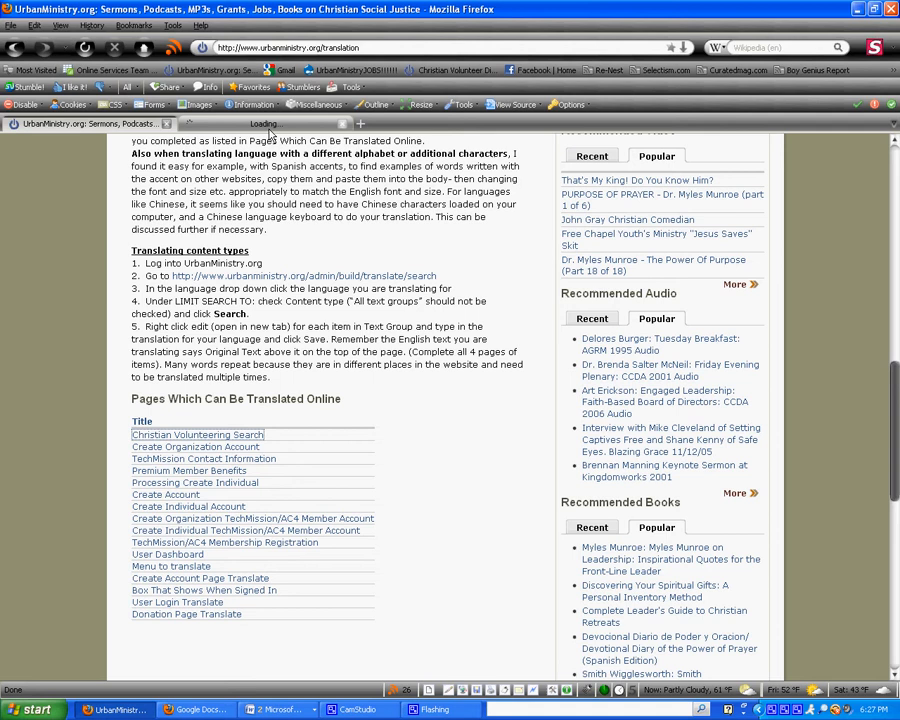
Review the Christian Volunteering Search form from top to bottom and back.
{"action": "left_click", "coordinate": [196, 434]}
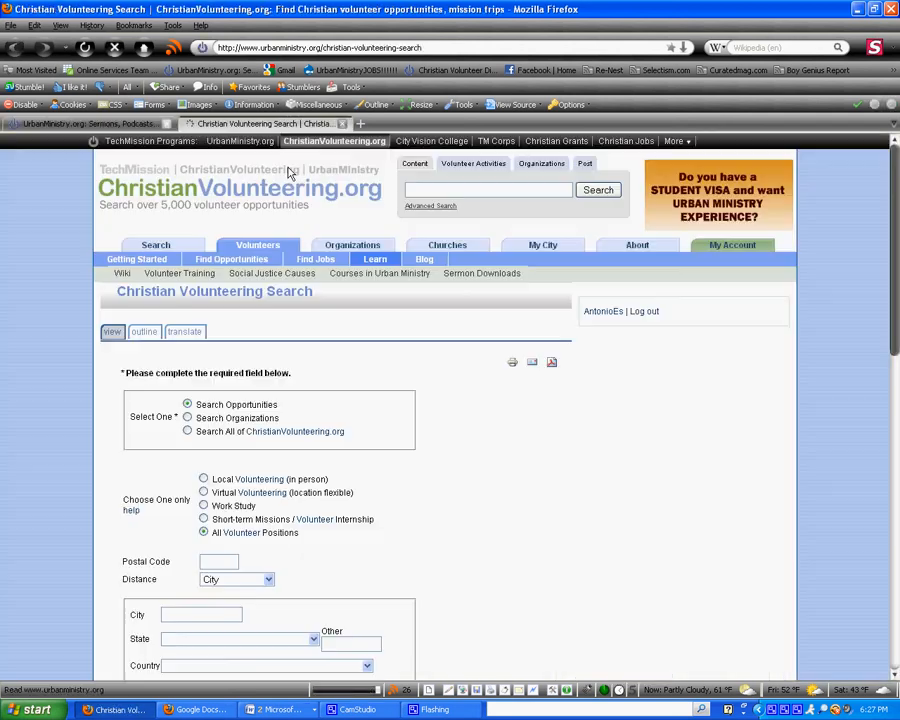
{"action": "scroll", "scroll_direction": "down", "scroll_amount": 3}
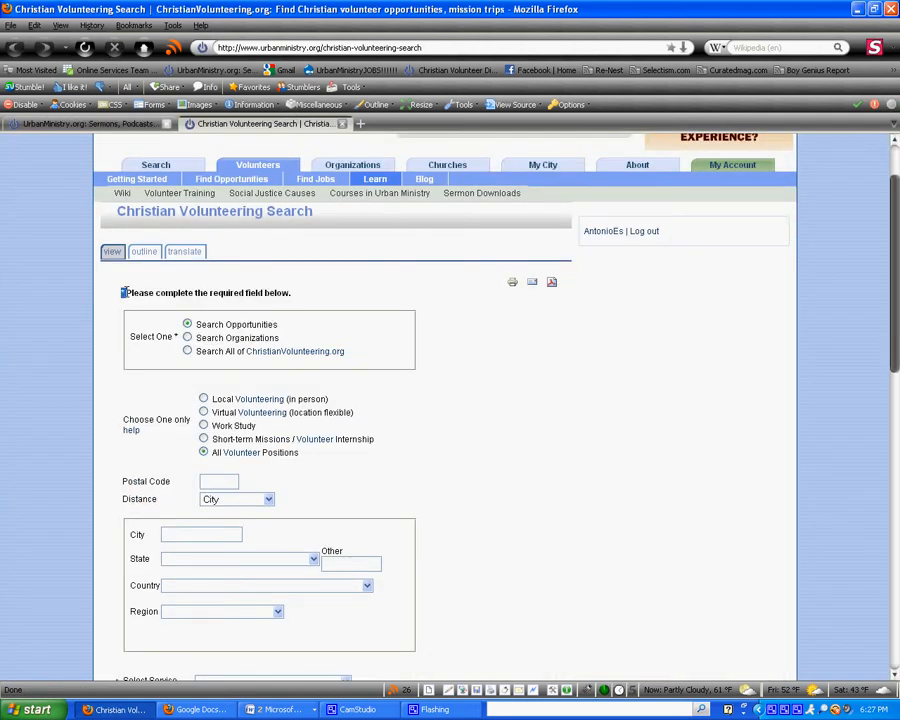
{"action": "scroll", "scroll_direction": "down", "scroll_amount": 3}
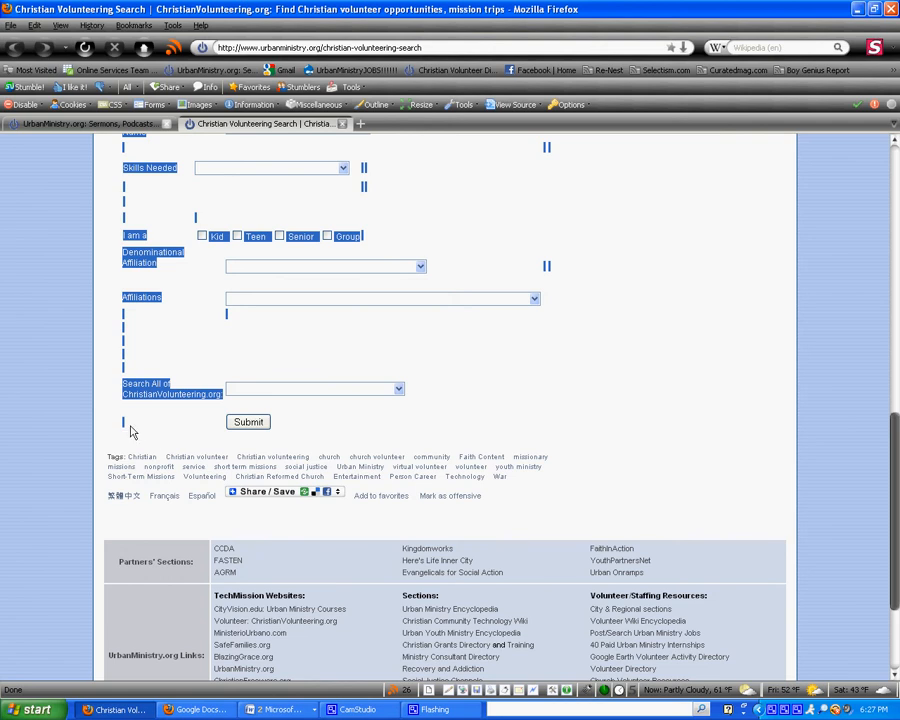
{"action": "right_click", "coordinate": [140, 388]}
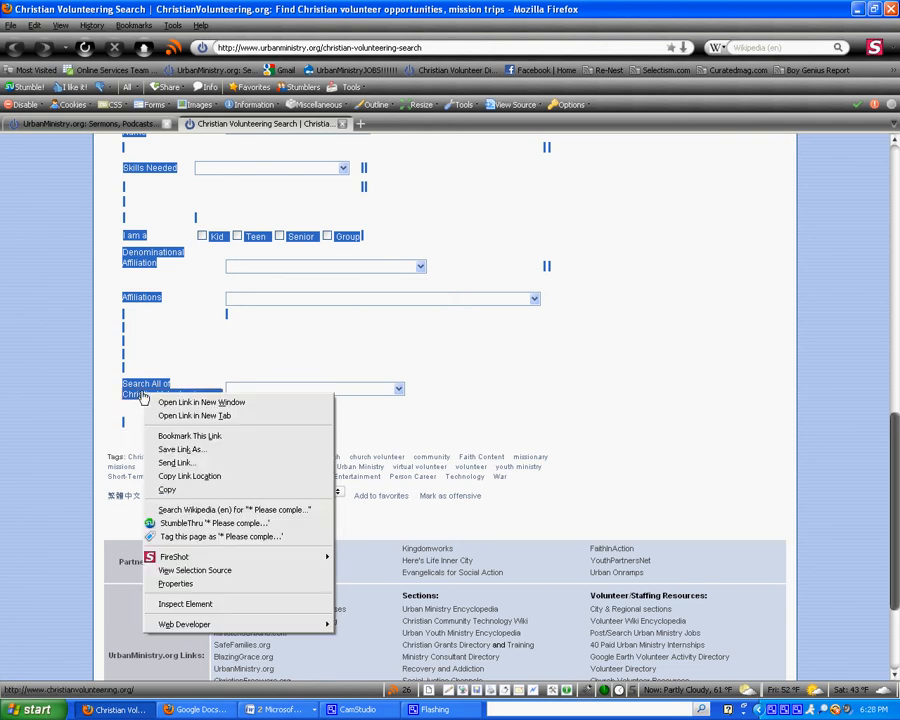
{"action": "mouse_move", "coordinate": [168, 490]}
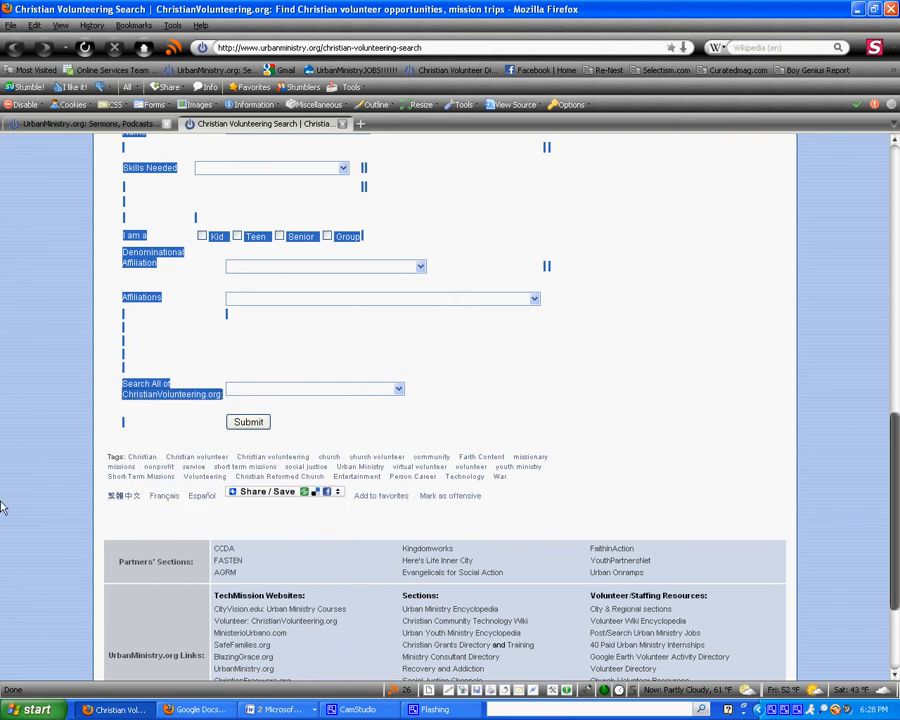
{"action": "scroll", "scroll_direction": "down", "scroll_amount": 3}
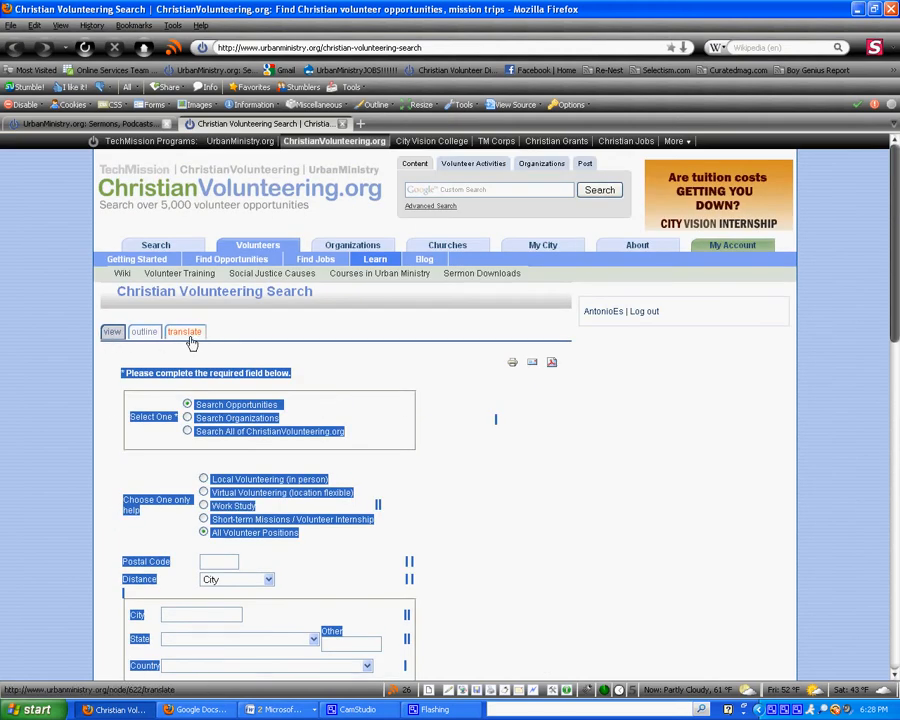
{"action": "scroll", "scroll_direction": "down", "scroll_amount": 3}
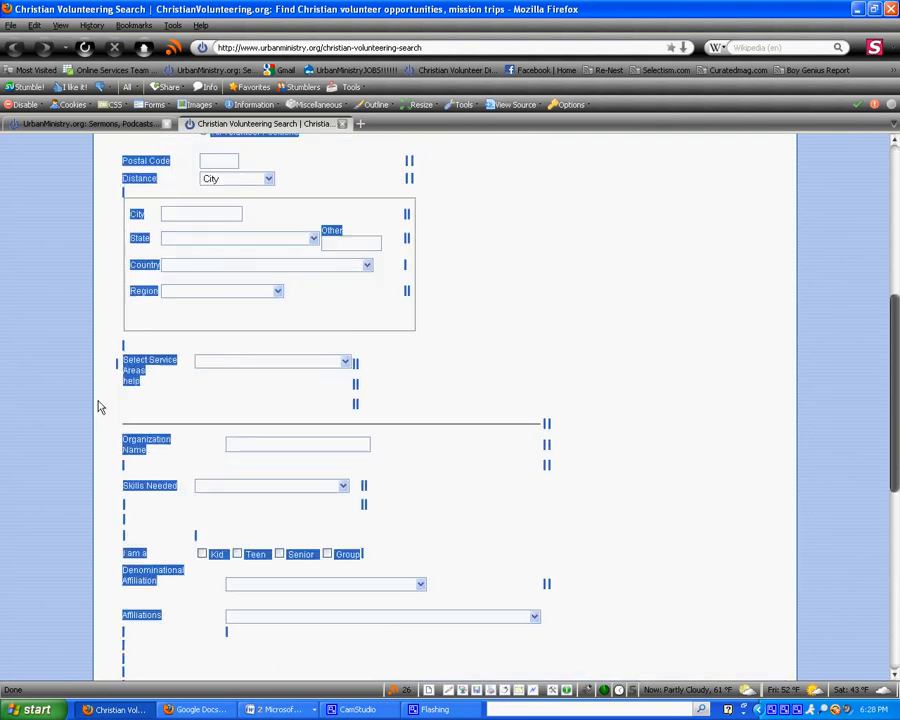
{"action": "scroll", "scroll_direction": "up", "scroll_amount": 3}
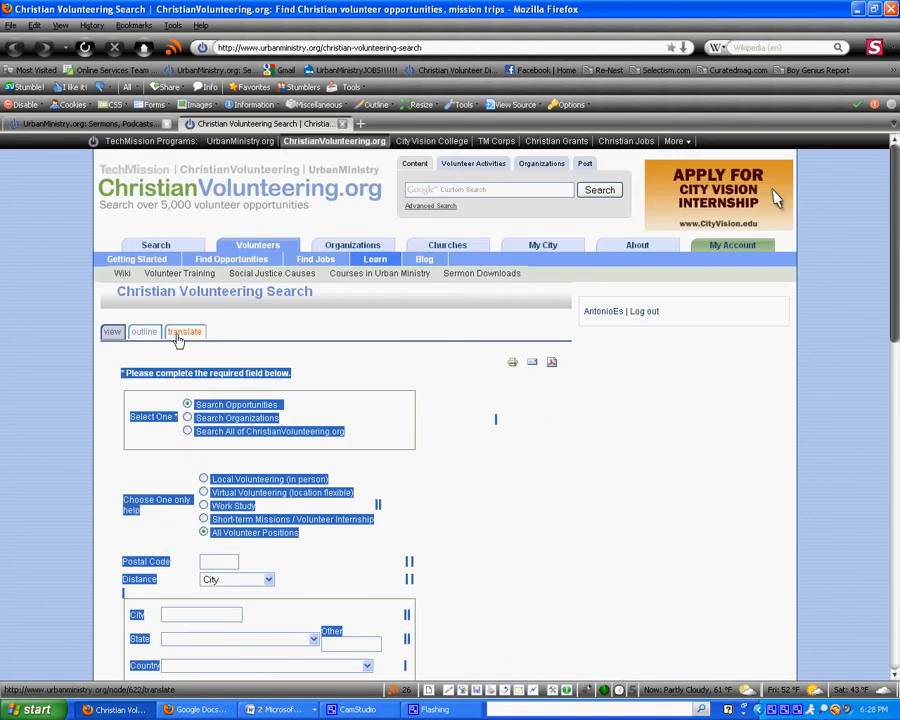
Start a Portuguese, Brazil translation of the page and enter its Body editor.
{"action": "left_click", "coordinate": [184, 332]}
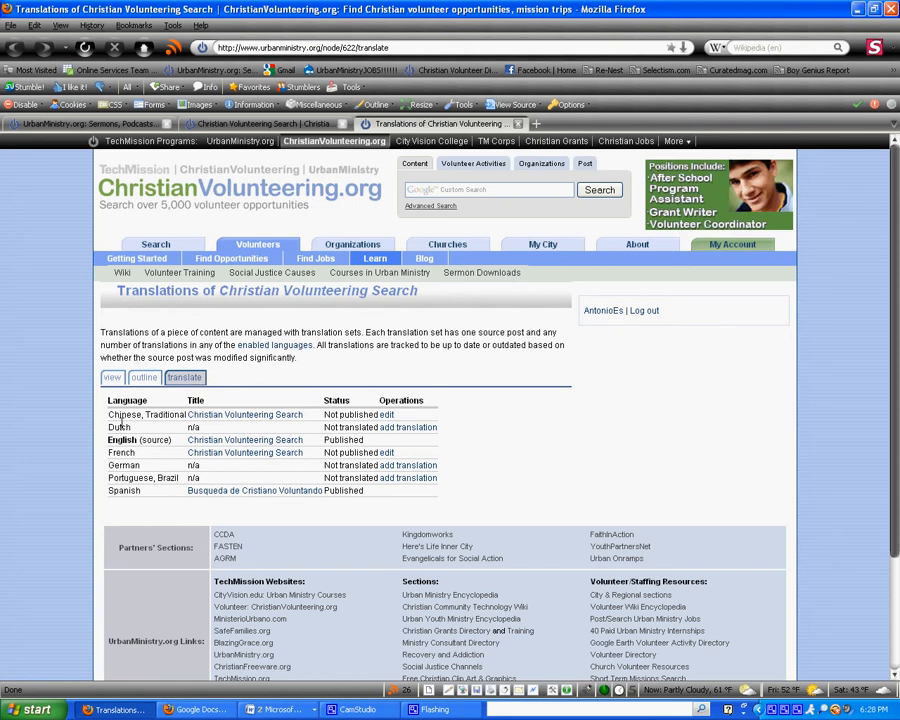
{"action": "mouse_move", "coordinate": [118, 458]}
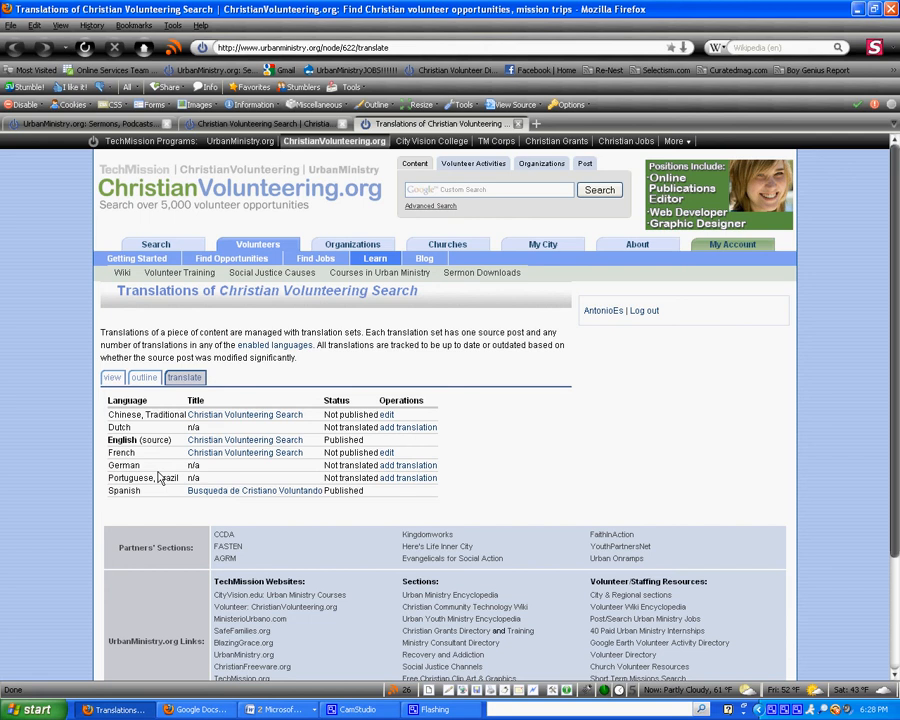
{"action": "mouse_move", "coordinate": [408, 478]}
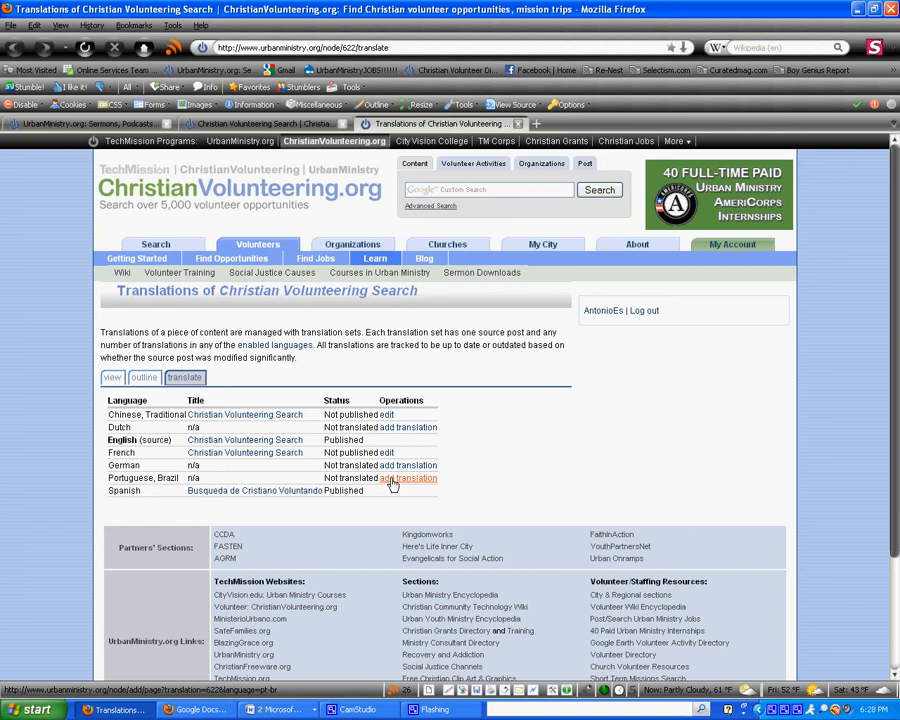
{"action": "left_click", "coordinate": [408, 478]}
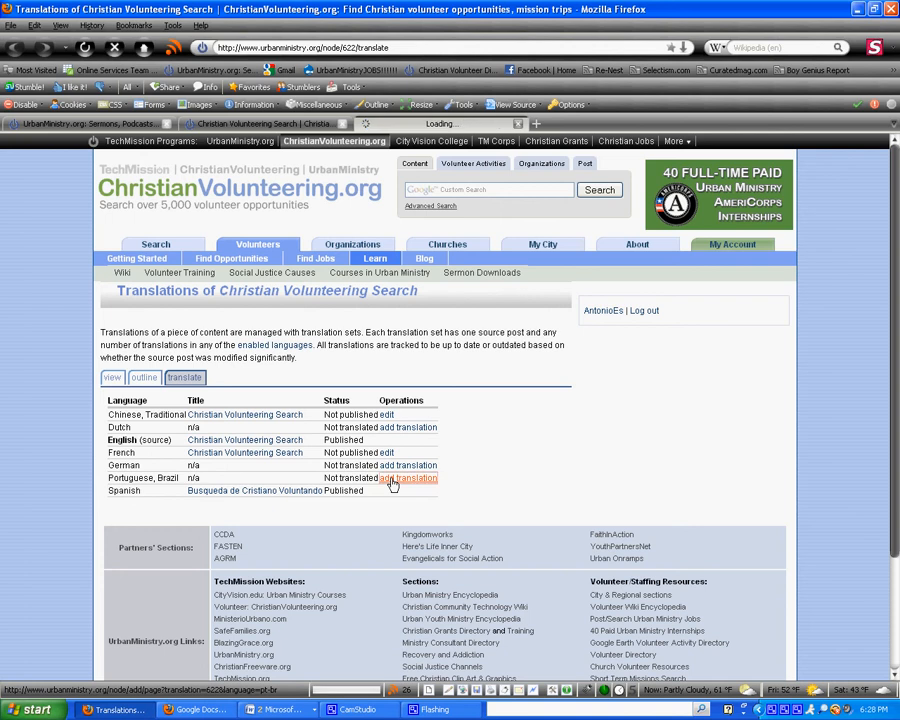
{"action": "left_click", "coordinate": [408, 478]}
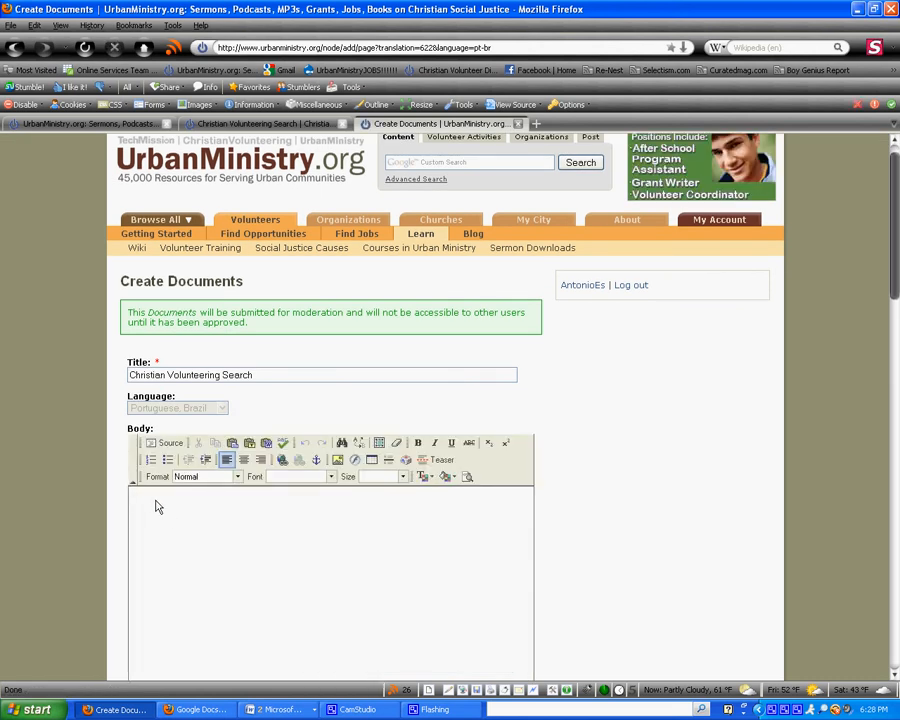
{"action": "left_click", "coordinate": [136, 496]}
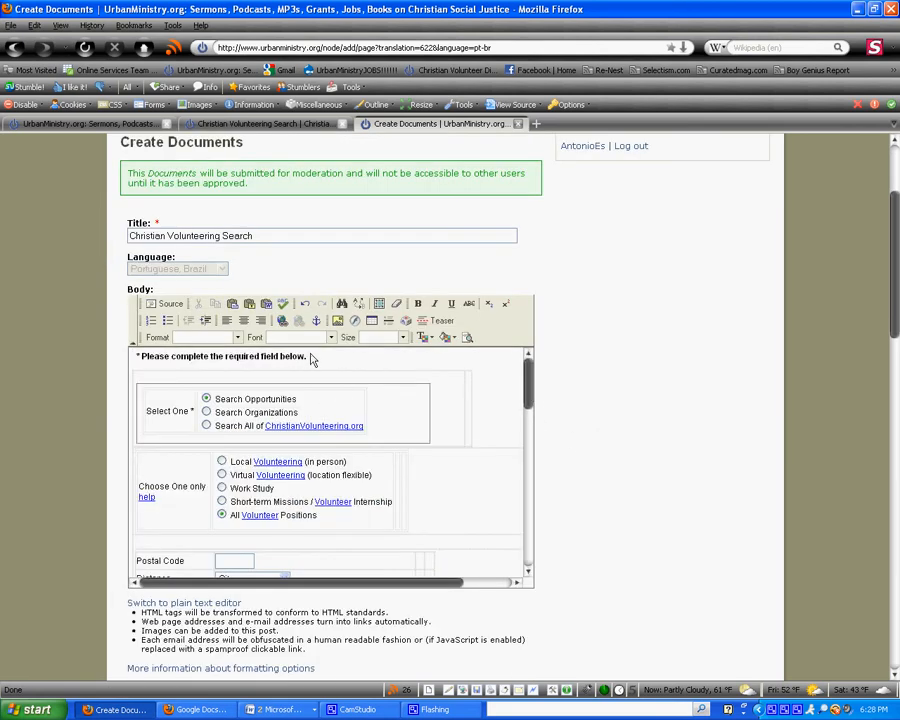
Overwrite prompt text with placeholders 'type new translation', 'PutNew translation' and 'ChristianVO'.
{"action": "triple_click", "coordinate": [222, 356]}
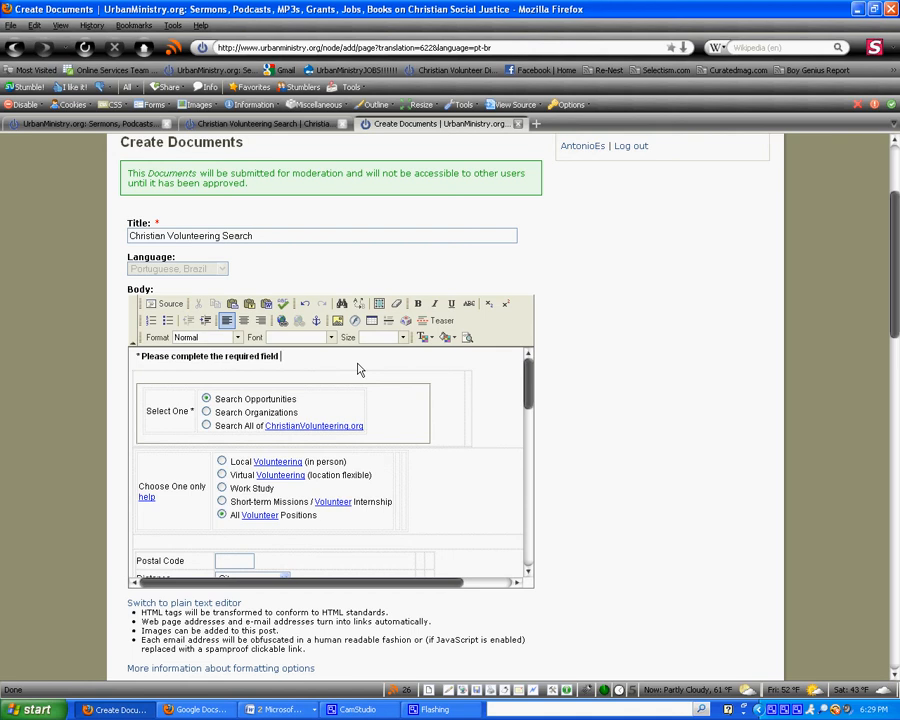
{"action": "type", "text": "type new tra"}
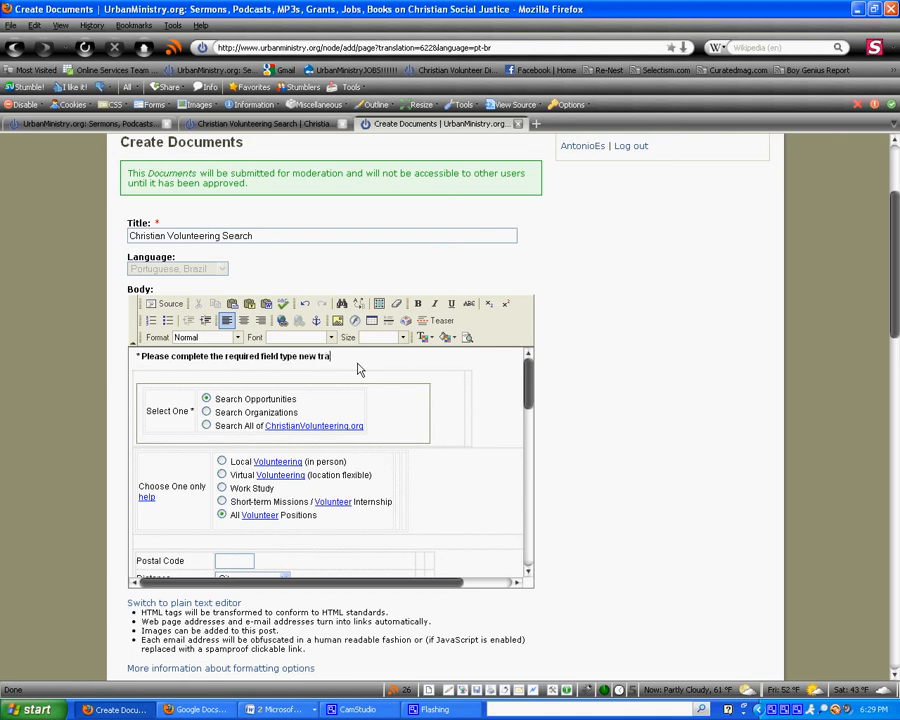
{"action": "type", "text": "nslation"}
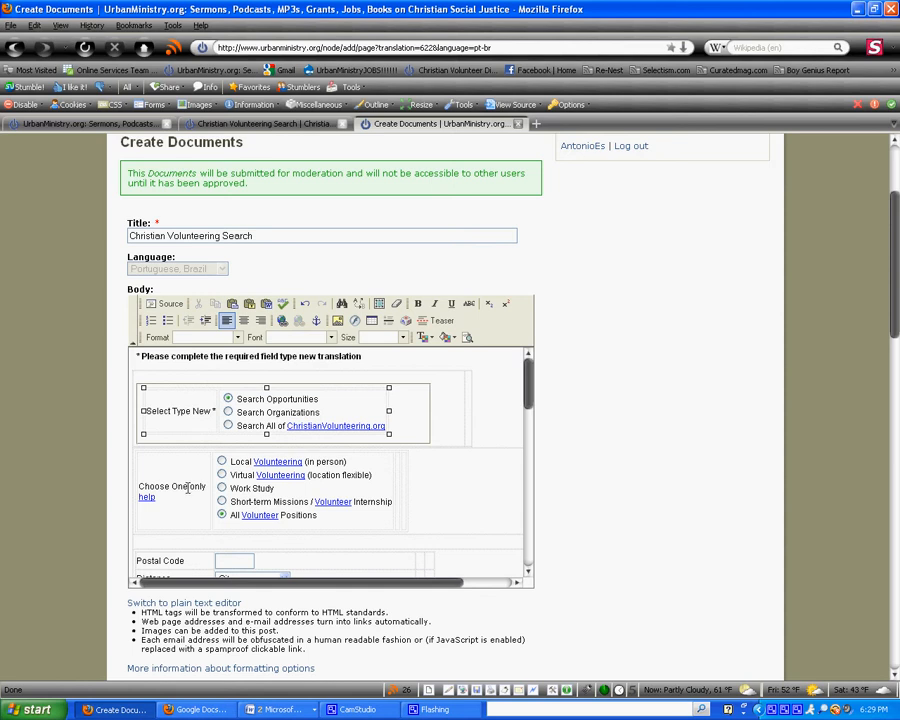
{"action": "scroll", "scroll_direction": "down", "scroll_amount": 3}
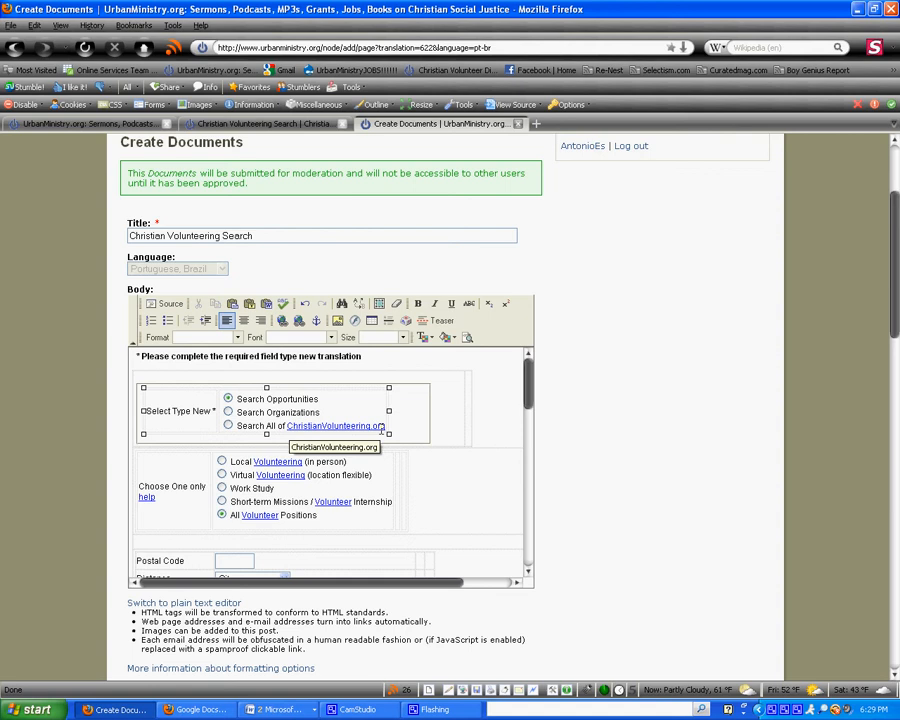
{"action": "mouse_move", "coordinate": [336, 426]}
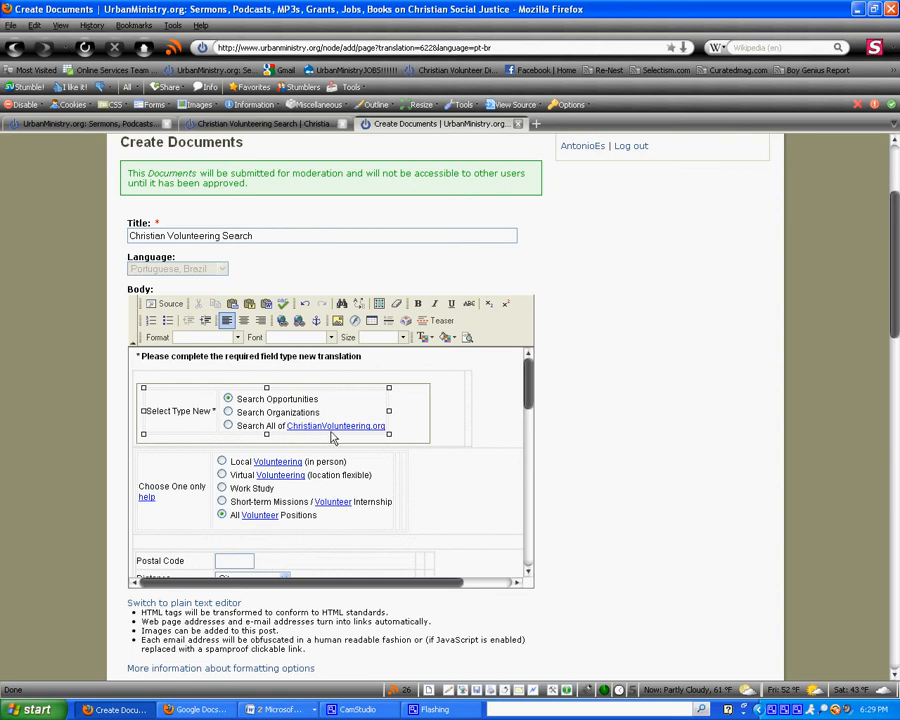
{"action": "mouse_move", "coordinate": [388, 432]}
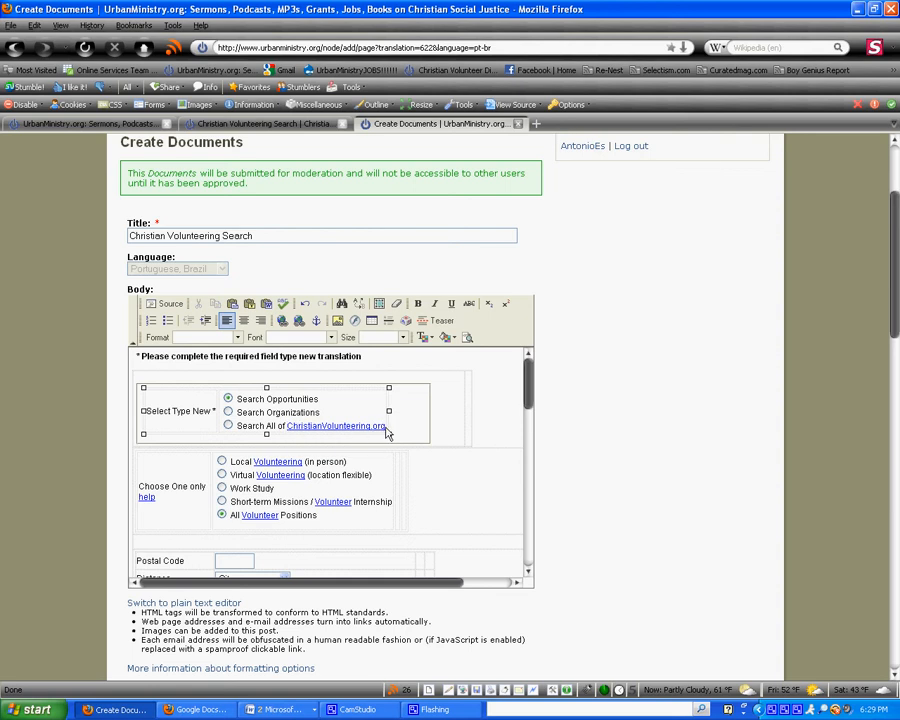
{"action": "mouse_move", "coordinate": [398, 432]}
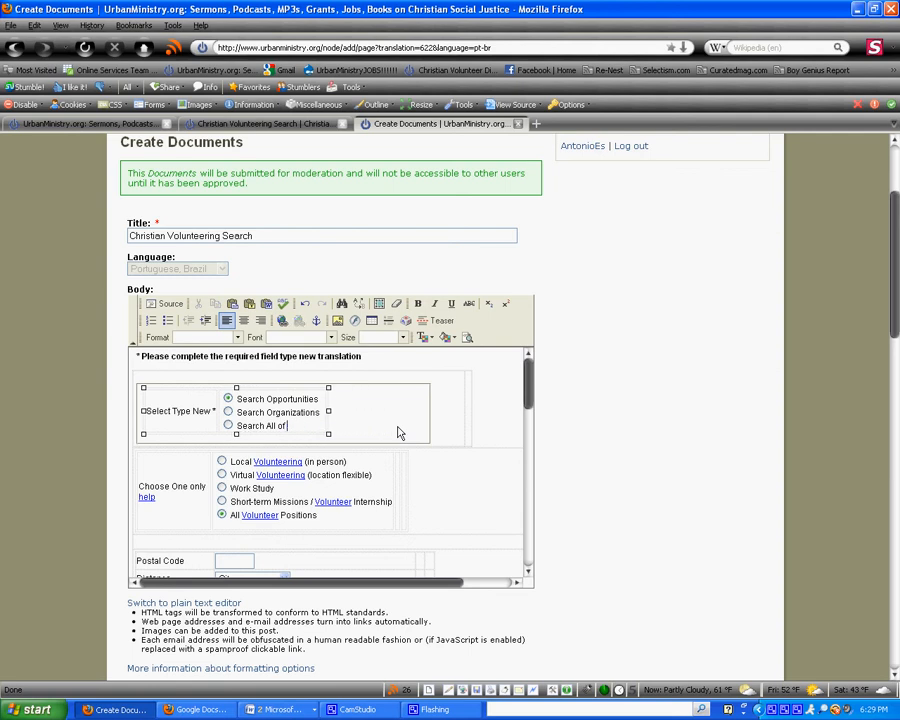
{"action": "type", "text": "PutNew"}
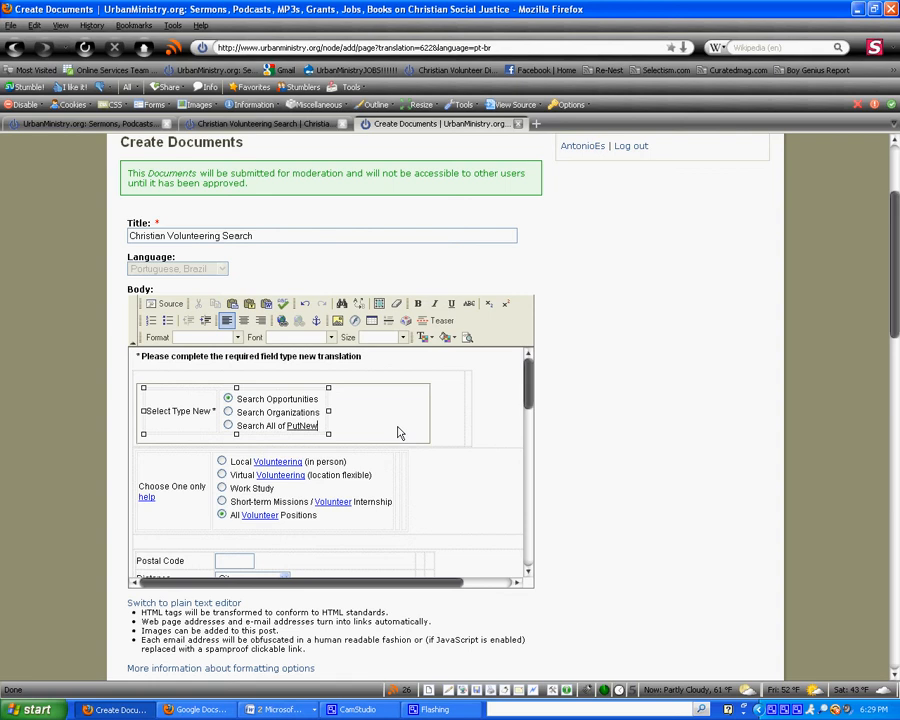
{"action": "type", "text": "translation"}
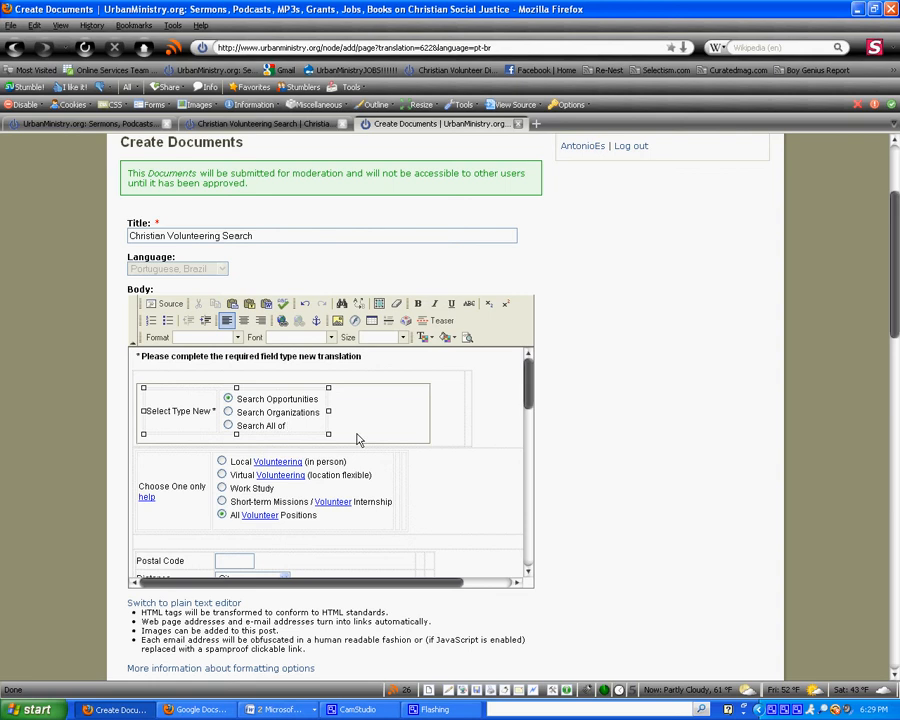
{"action": "type", "text": "ChristianVO"}
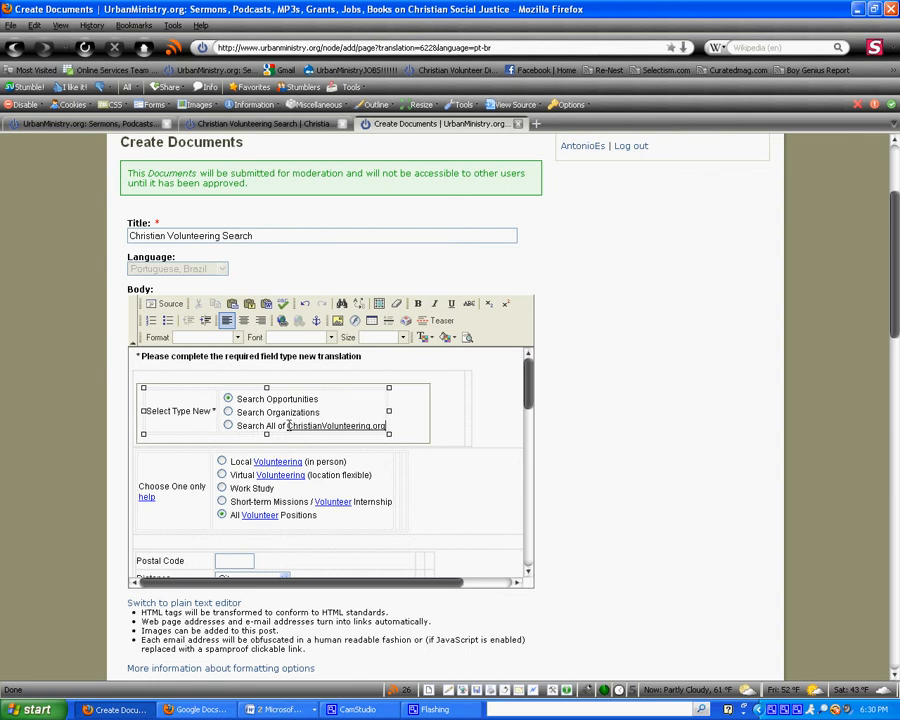
{"action": "scroll", "scroll_direction": "down", "scroll_amount": 3}
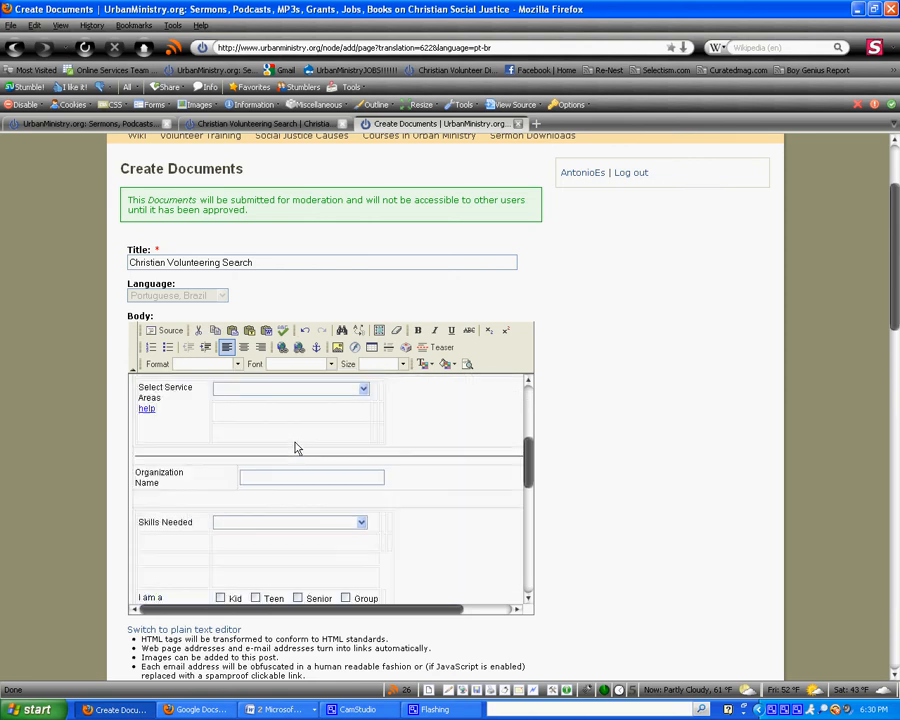
{"action": "scroll", "scroll_direction": "down", "scroll_amount": 3}
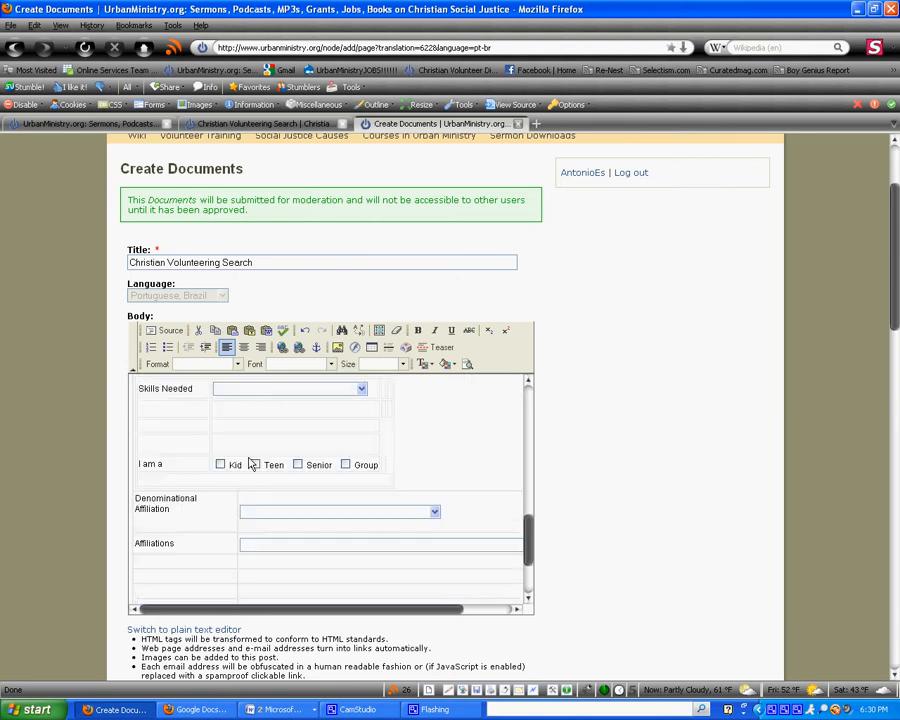
{"action": "scroll", "scroll_direction": "down", "scroll_amount": 3}
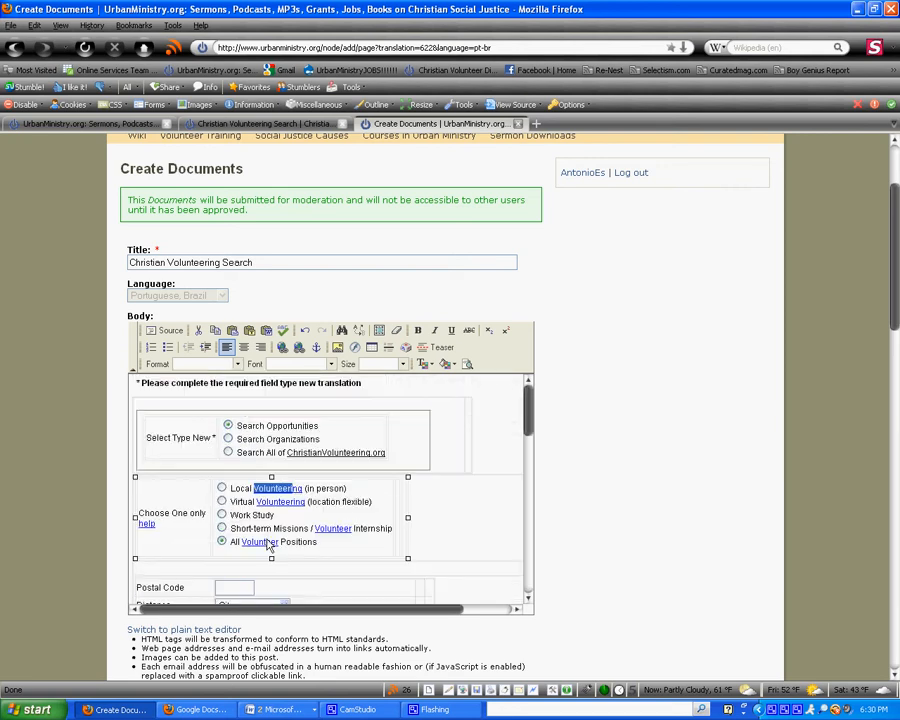
{"action": "scroll", "scroll_direction": "down", "scroll_amount": 3}
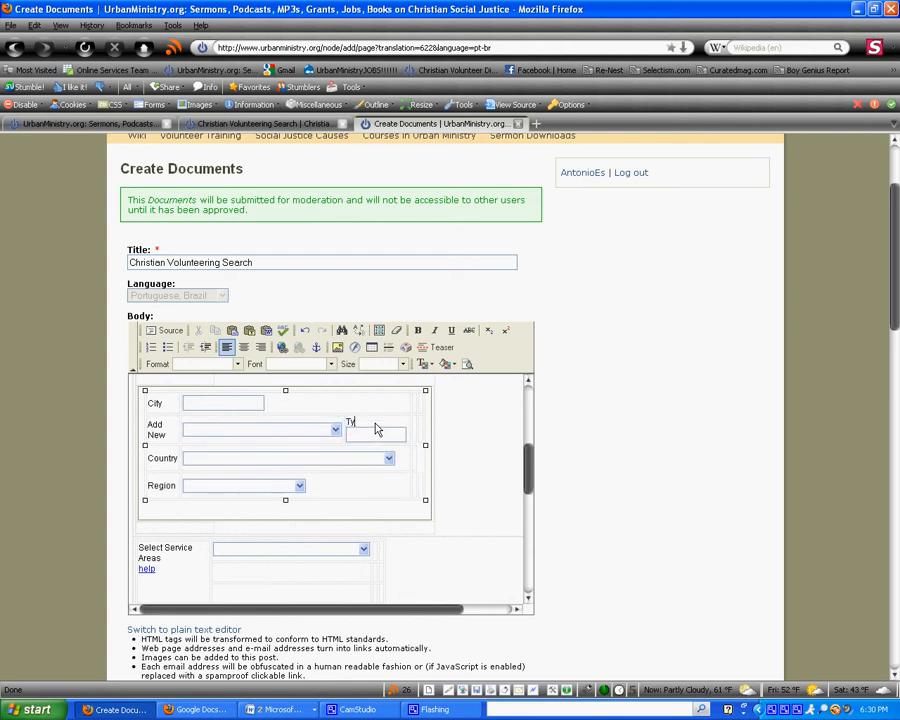
{"action": "type", "text": "TypeNew"}
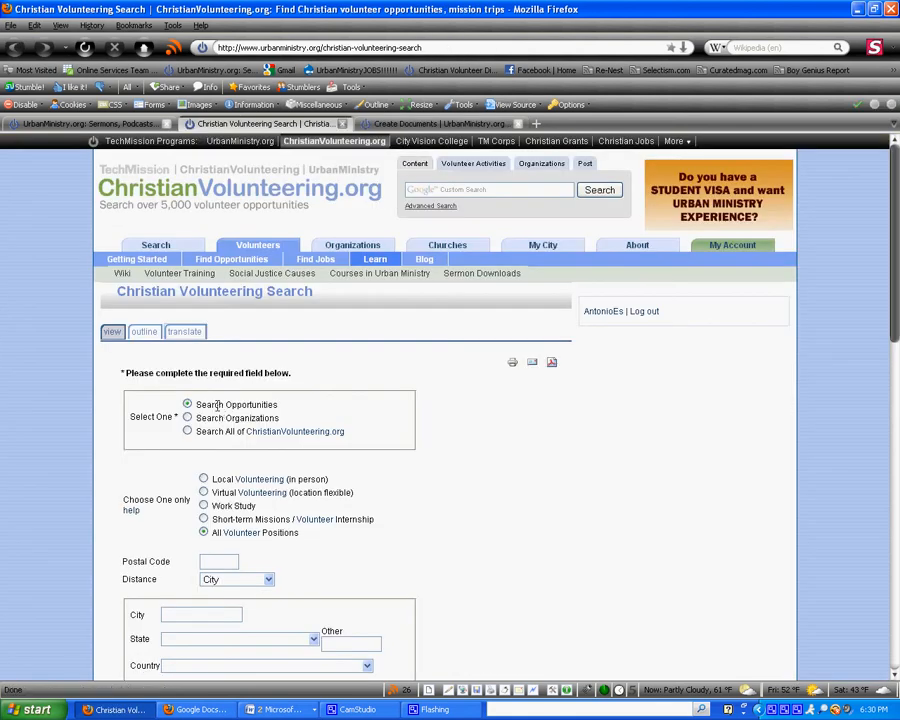
{"action": "mouse_move", "coordinate": [128, 400]}
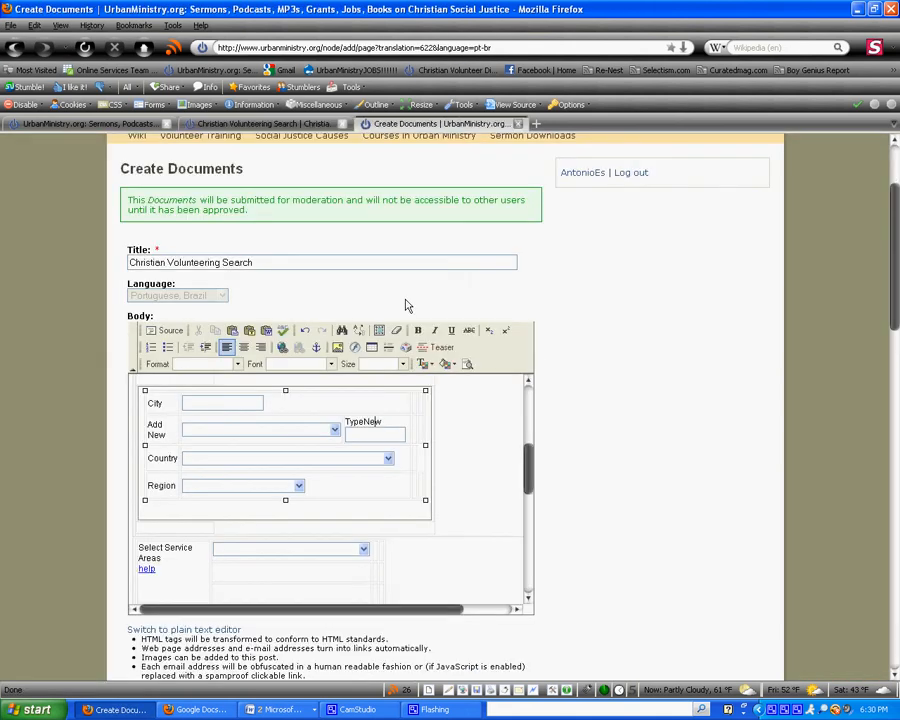
{"action": "scroll", "scroll_direction": "down", "scroll_amount": 3}
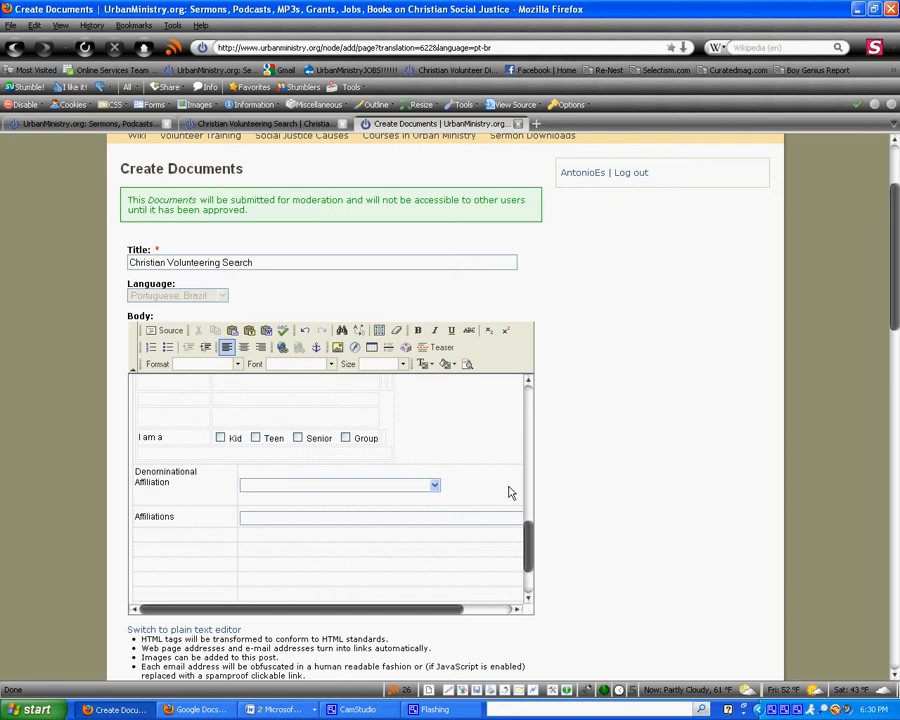
{"action": "scroll", "scroll_direction": "down", "scroll_amount": 3}
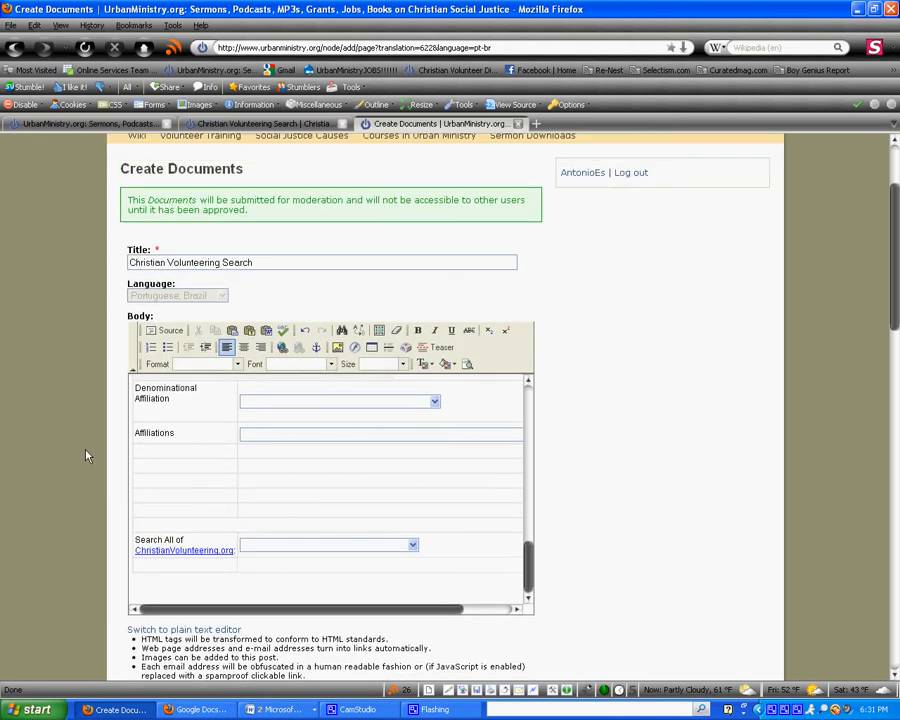
Save the Create Documents form so the translated search page is created.
{"action": "scroll", "scroll_direction": "down", "scroll_amount": 3}
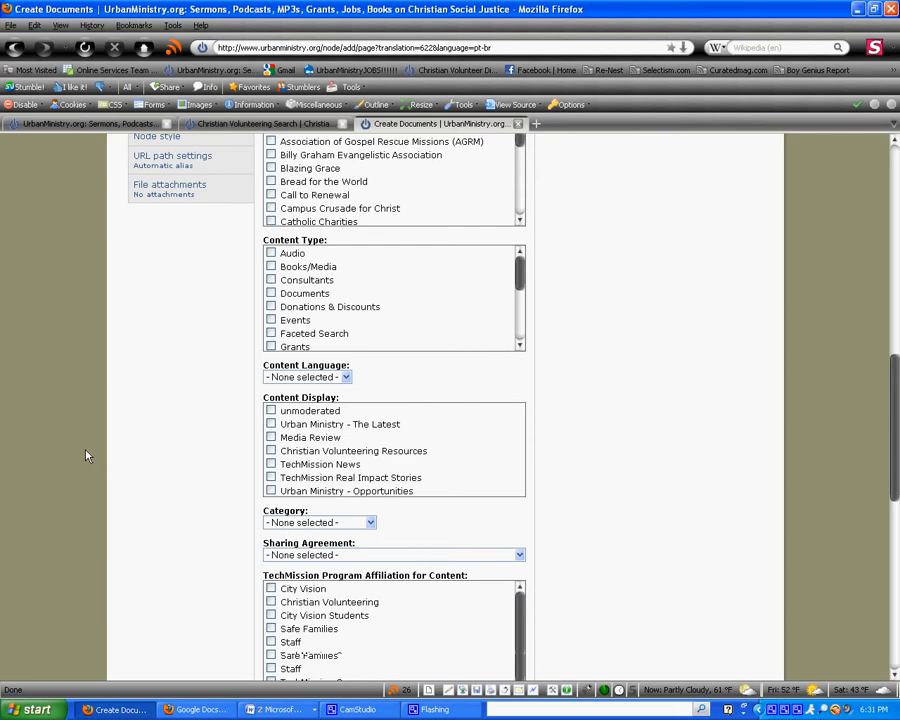
{"action": "scroll", "scroll_direction": "down", "scroll_amount": 3}
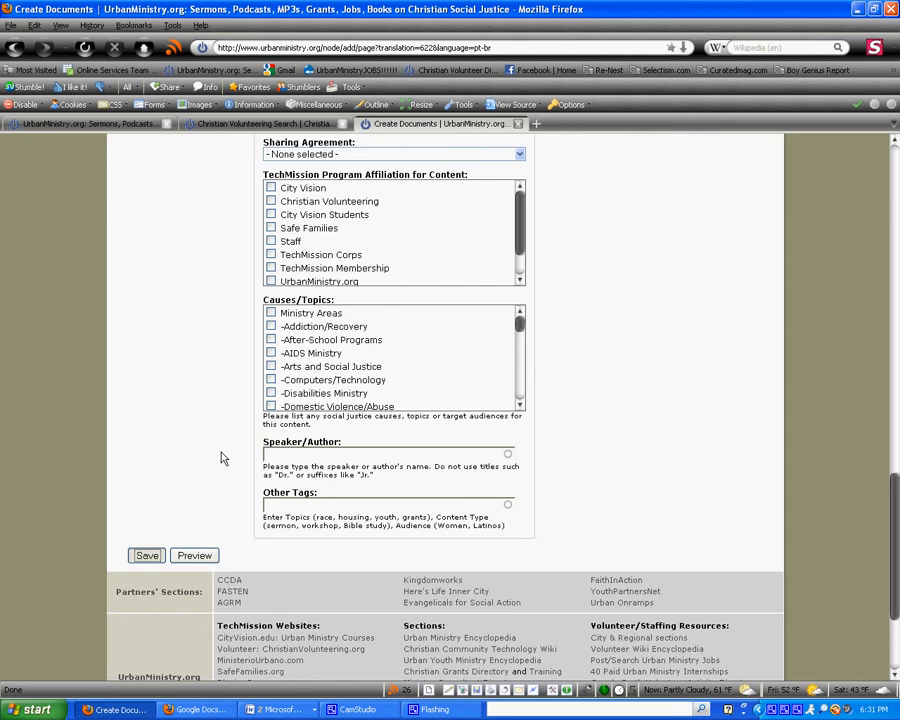
{"action": "left_click", "coordinate": [146, 556]}
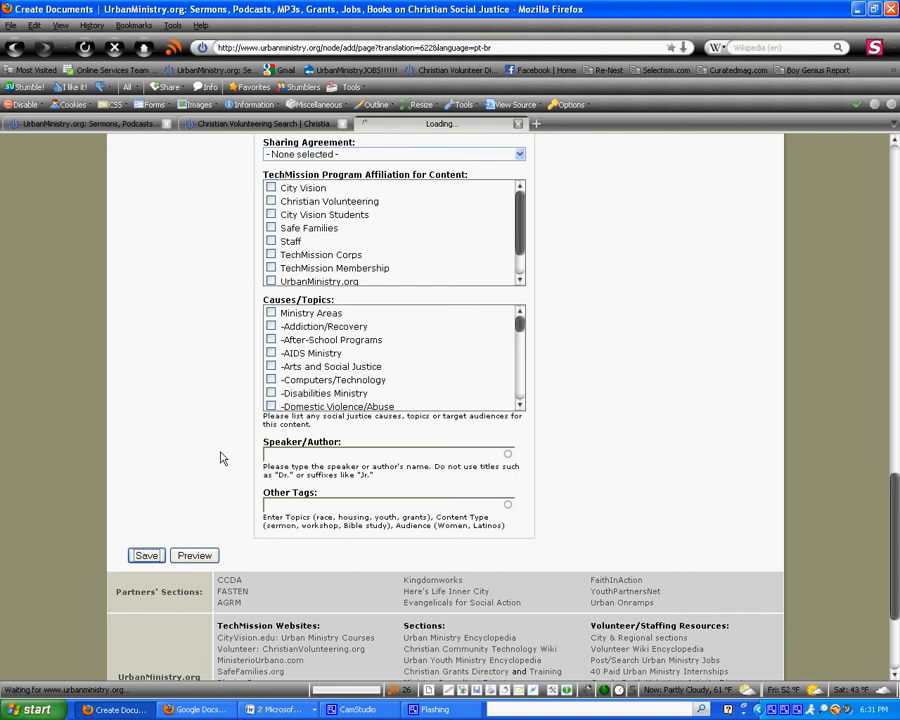
{"action": "mouse_move", "coordinate": [396, 124]}
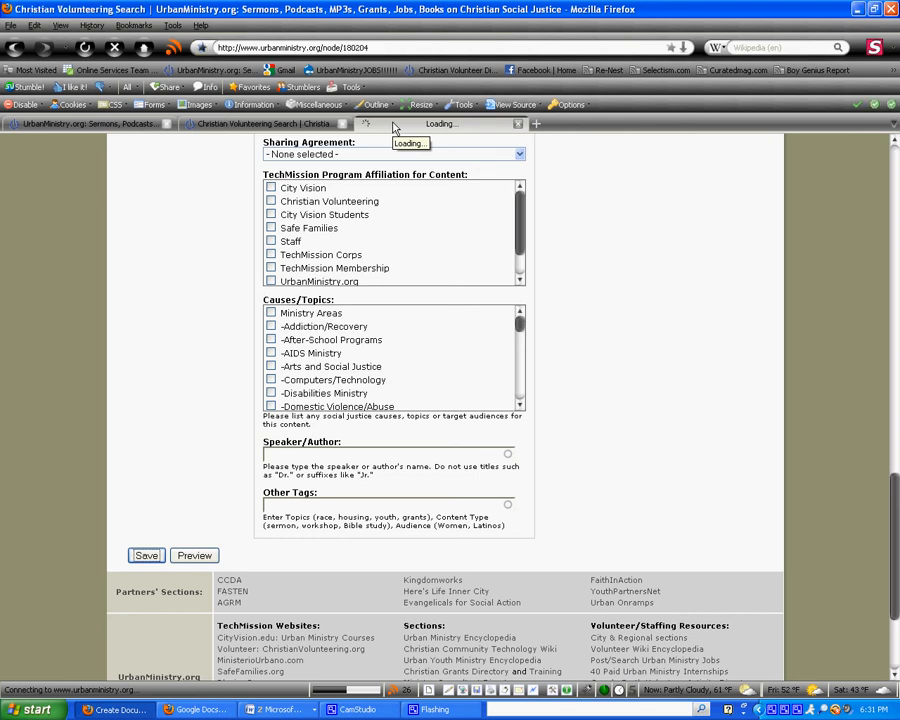
{"action": "left_click", "coordinate": [146, 556]}
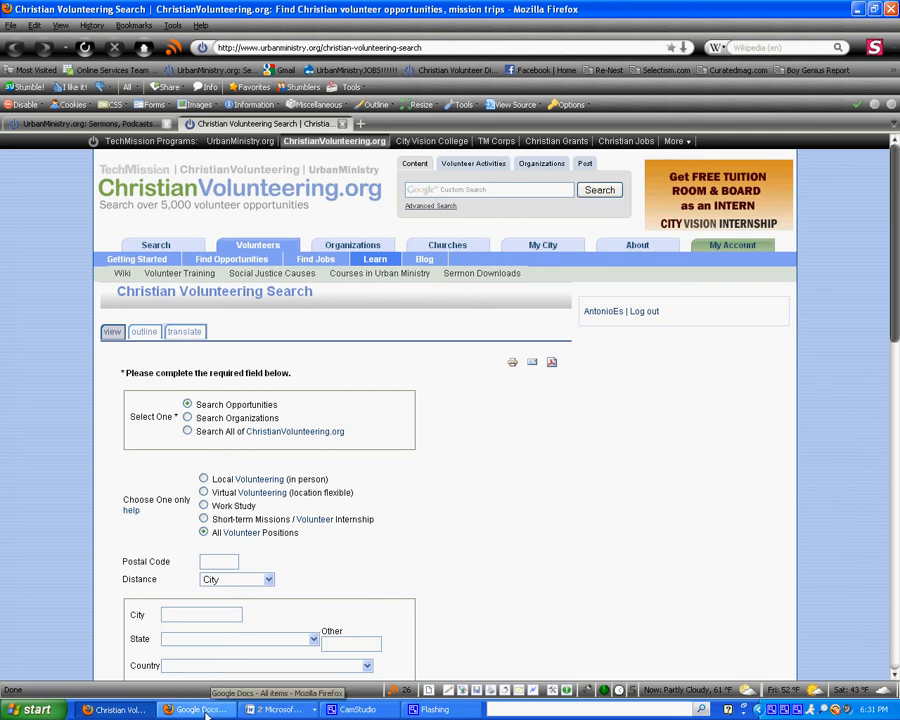
View the Pages Translated sheet of the Virtual Volunteer Language Translators spreadsheet, then return to the guide.
{"action": "left_click", "coordinate": [196, 708]}
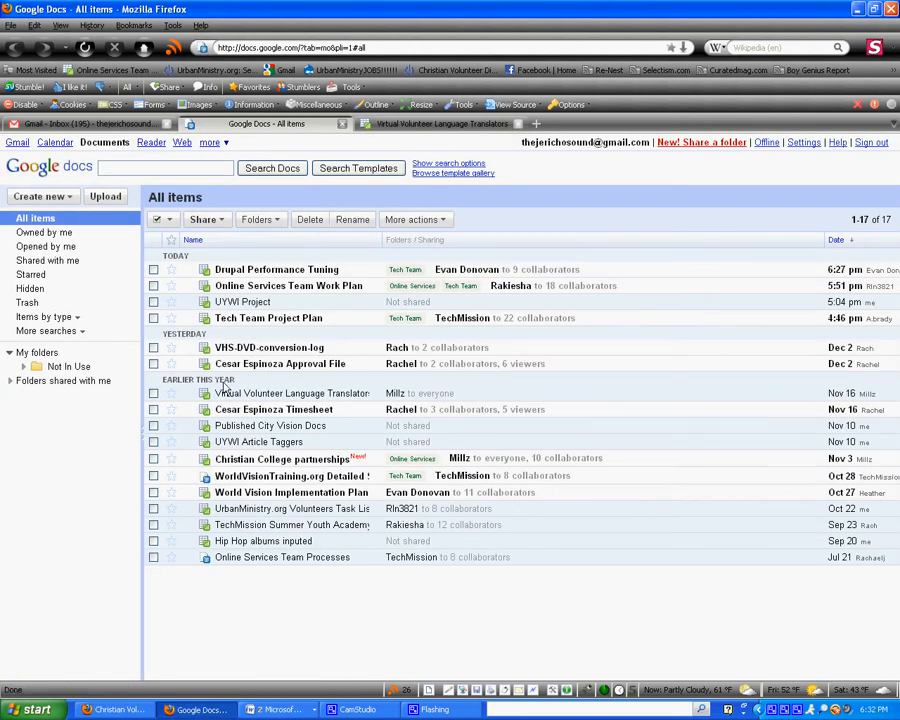
{"action": "mouse_move", "coordinate": [248, 380]}
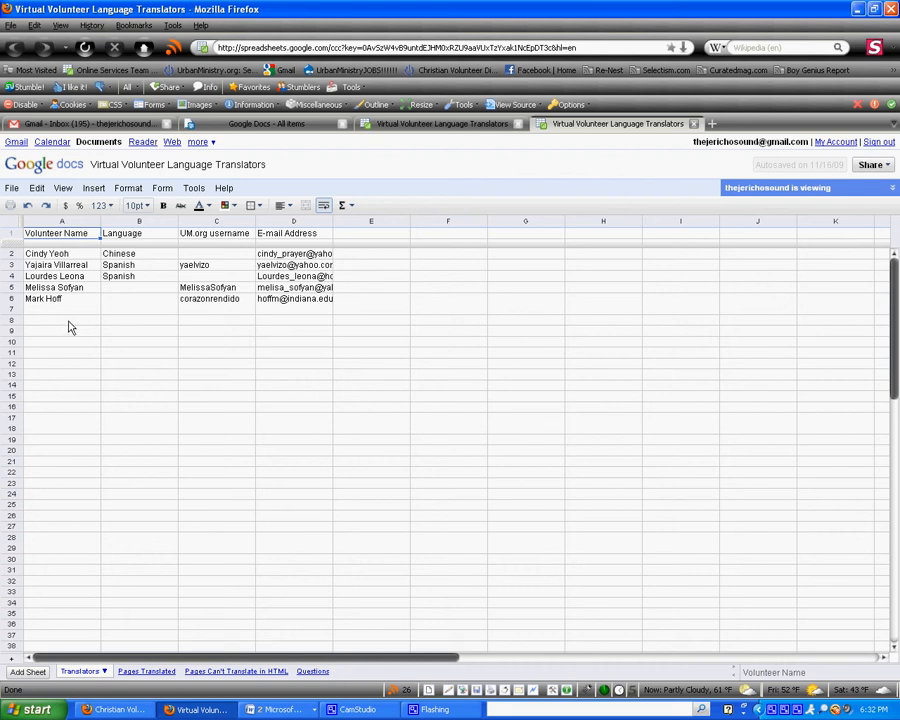
{"action": "mouse_move", "coordinate": [104, 592]}
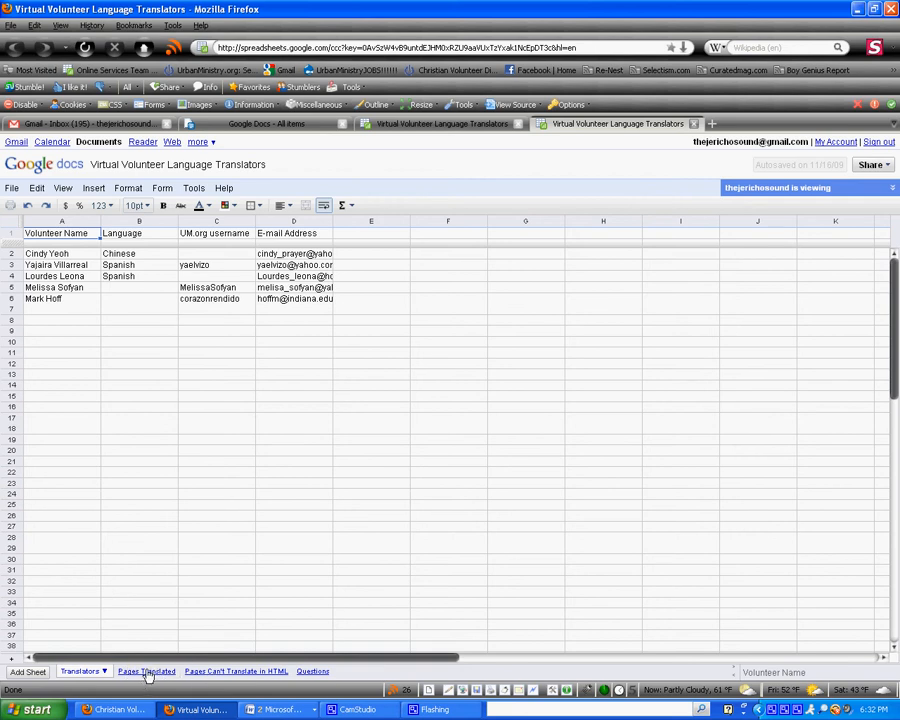
{"action": "left_click", "coordinate": [146, 672]}
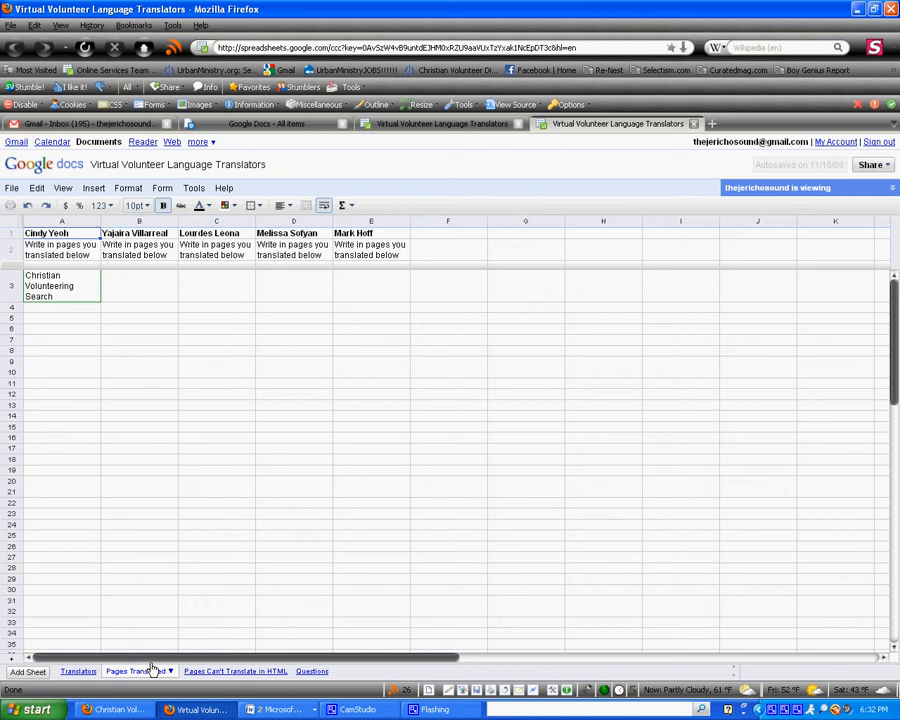
{"action": "left_click", "coordinate": [62, 238]}
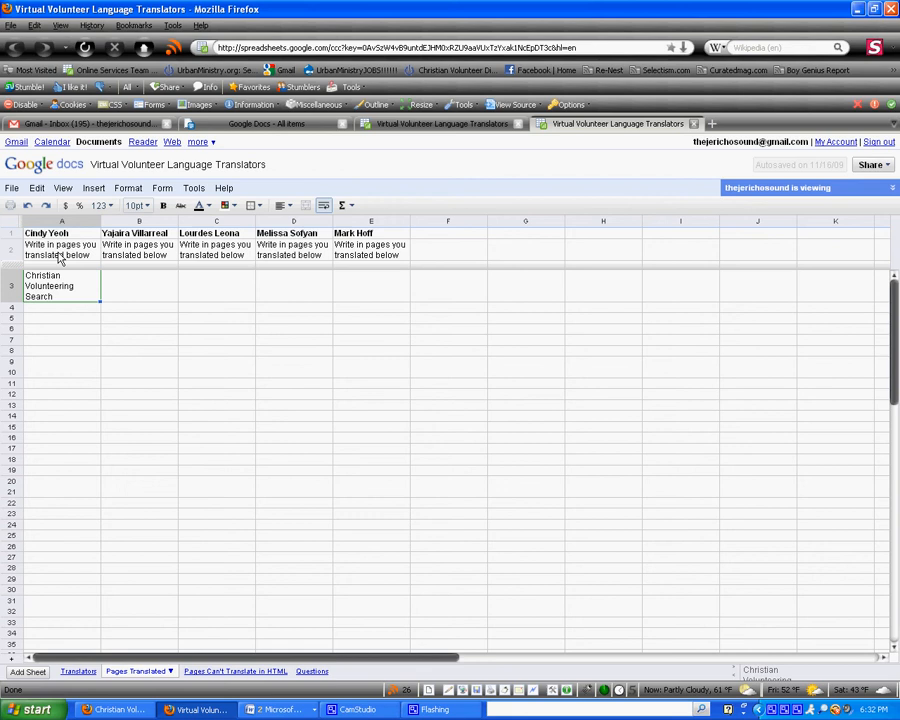
{"action": "mouse_move", "coordinate": [332, 636]}
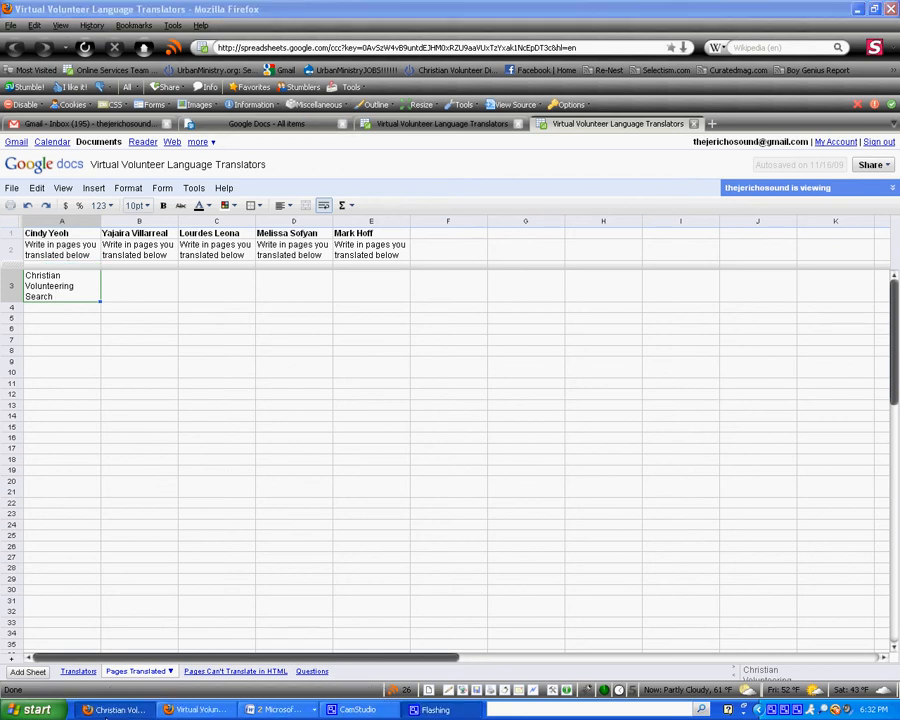
{"action": "left_click", "coordinate": [260, 124]}
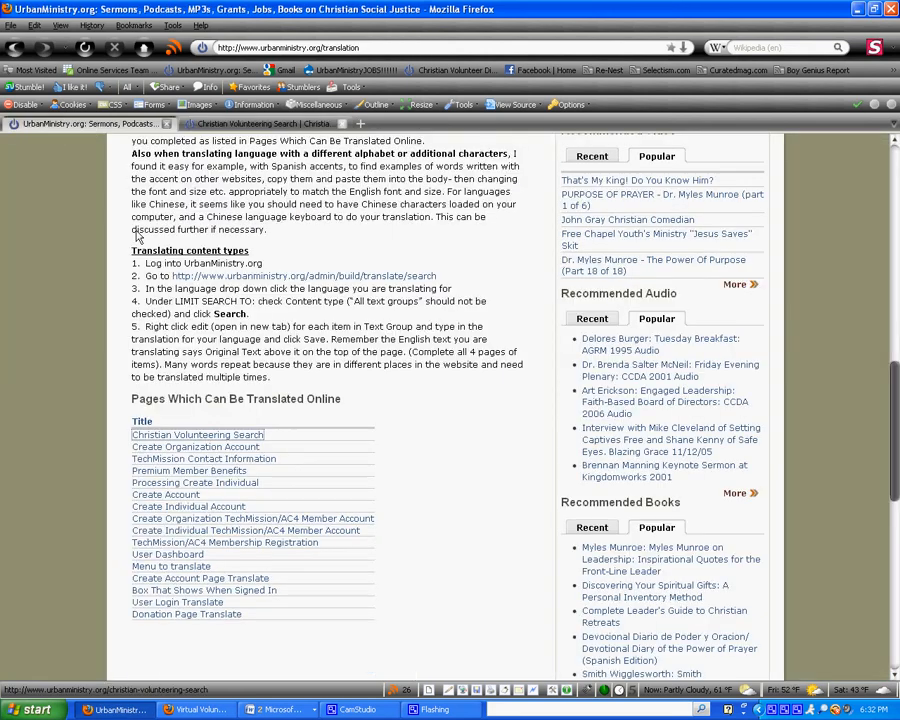
Reopen the page's Translations list and start an add-translation form in a new tab.
{"action": "left_click", "coordinate": [196, 434]}
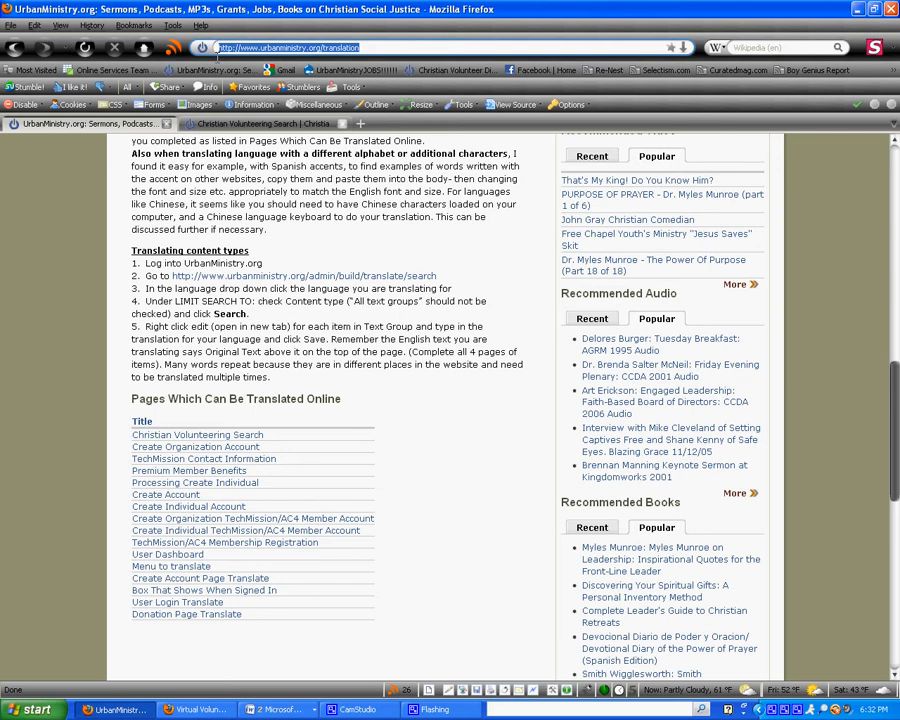
{"action": "mouse_move", "coordinate": [196, 448]}
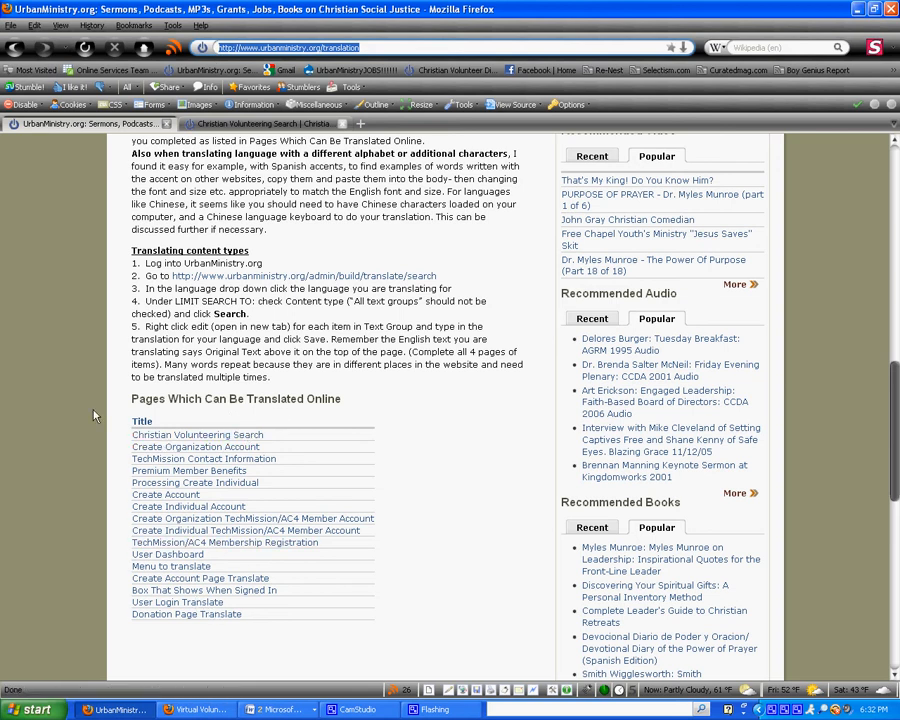
{"action": "mouse_move", "coordinate": [60, 428]}
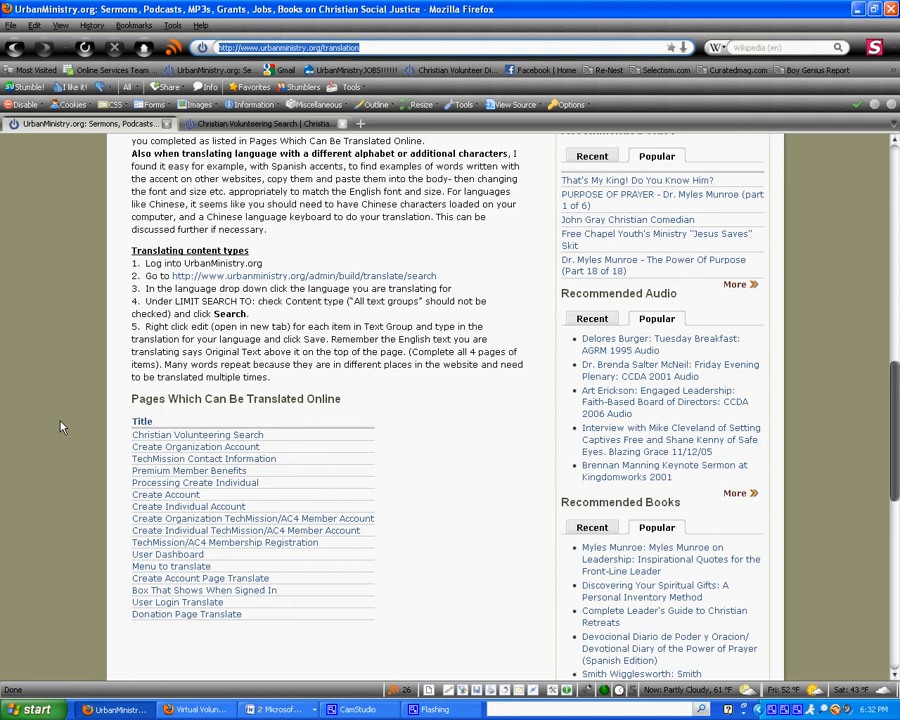
{"action": "mouse_move", "coordinate": [250, 124]}
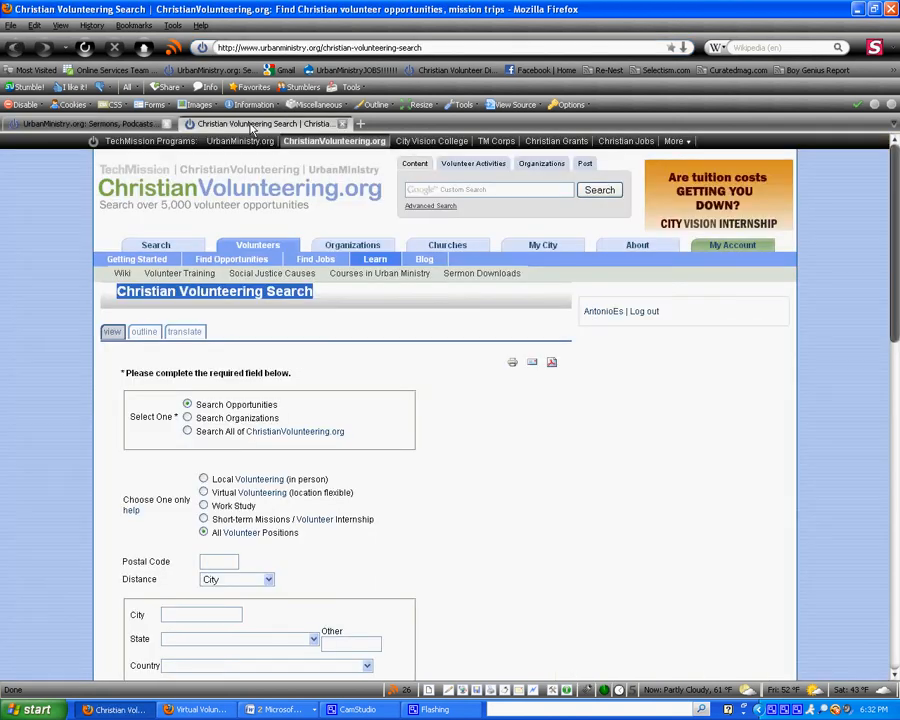
{"action": "scroll", "scroll_direction": "down", "scroll_amount": 3}
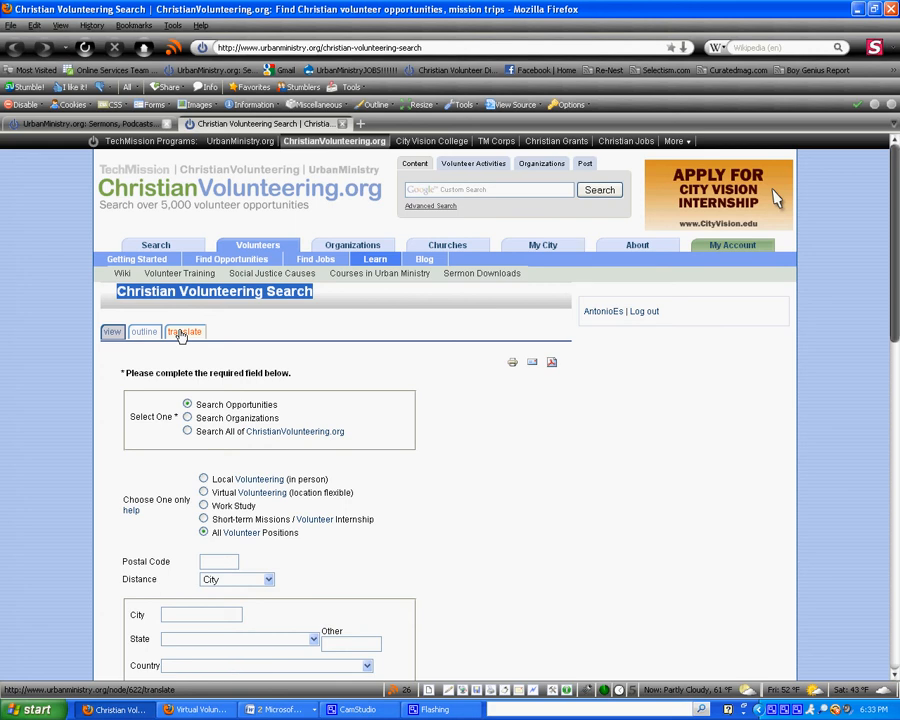
{"action": "left_click", "coordinate": [184, 332]}
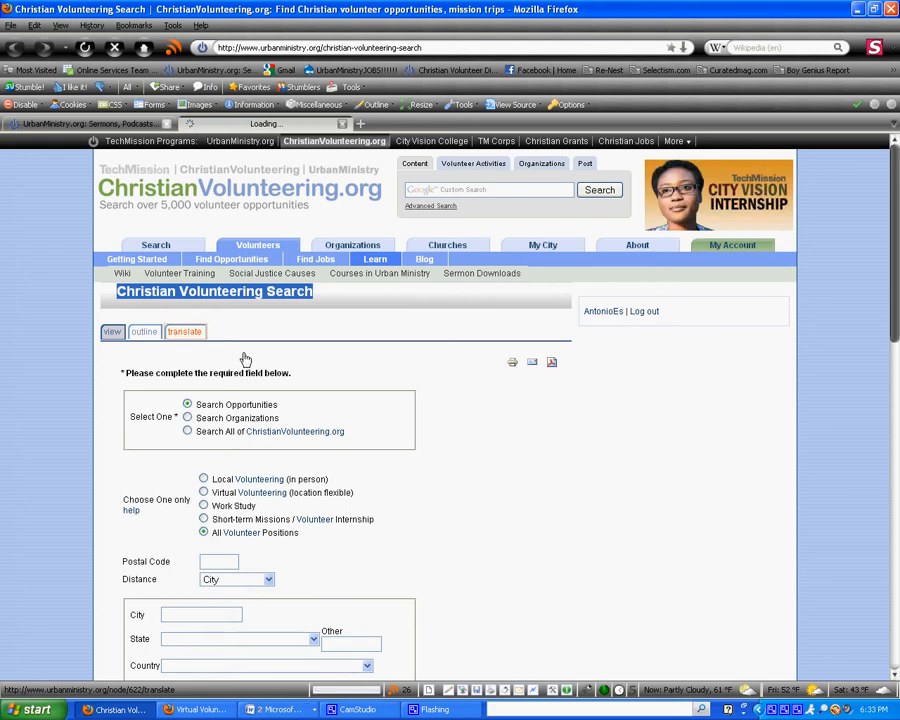
{"action": "left_click", "coordinate": [184, 332]}
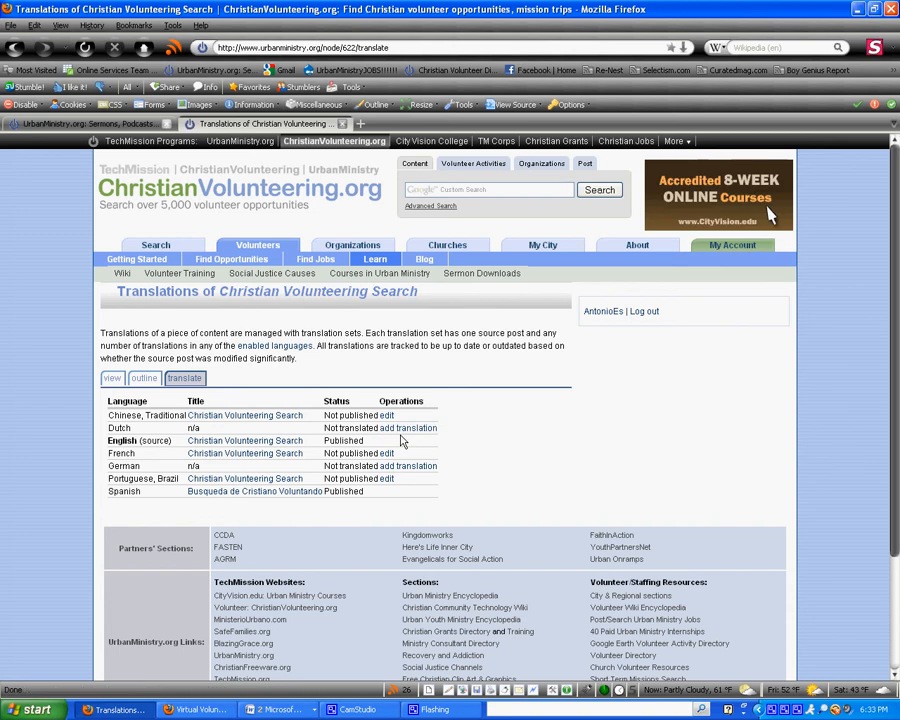
{"action": "right_click", "coordinate": [408, 428]}
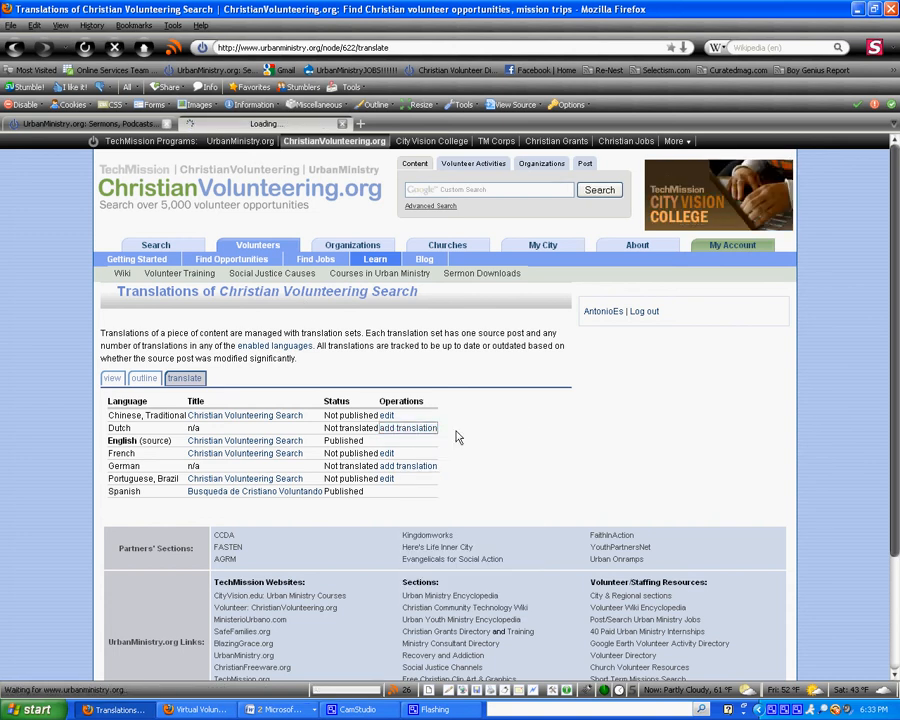
{"action": "left_click", "coordinate": [408, 428]}
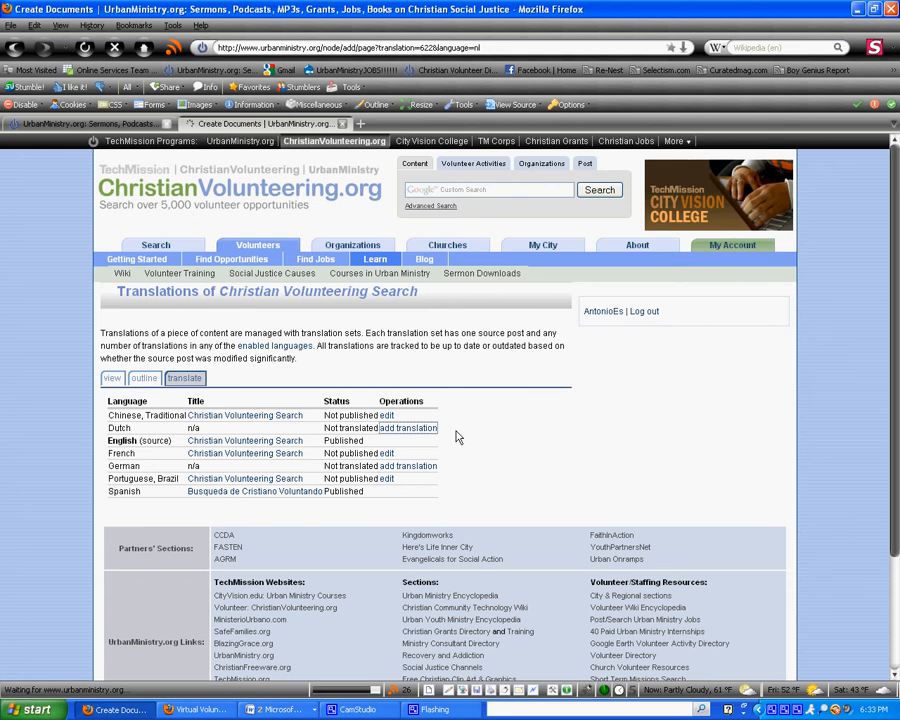
Open the page's Translate list from the guide in a new tab.
{"action": "left_click", "coordinate": [408, 428]}
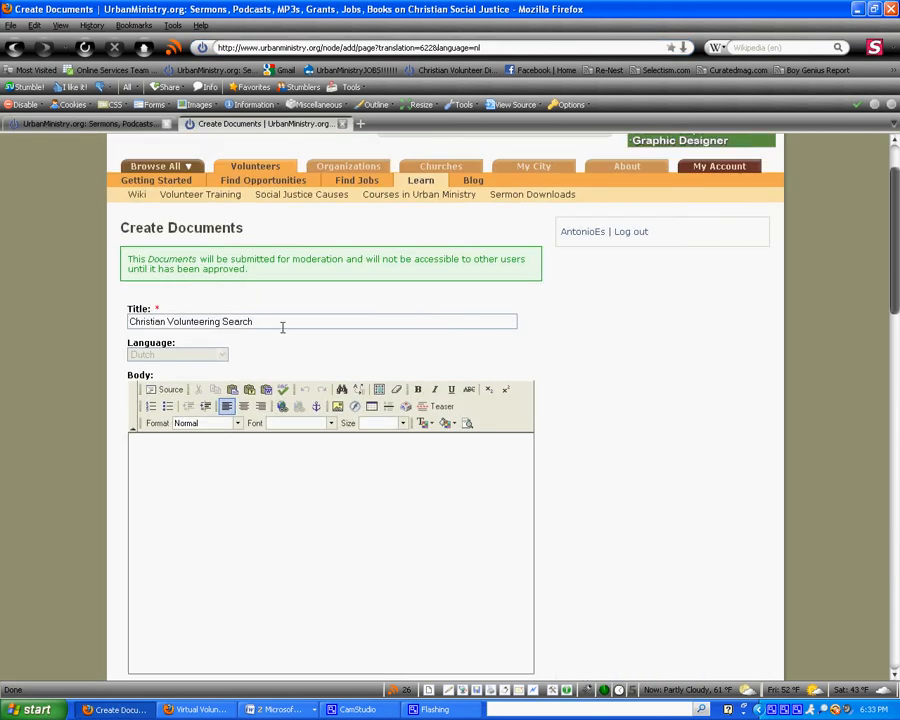
{"action": "scroll", "scroll_direction": "down", "scroll_amount": 3}
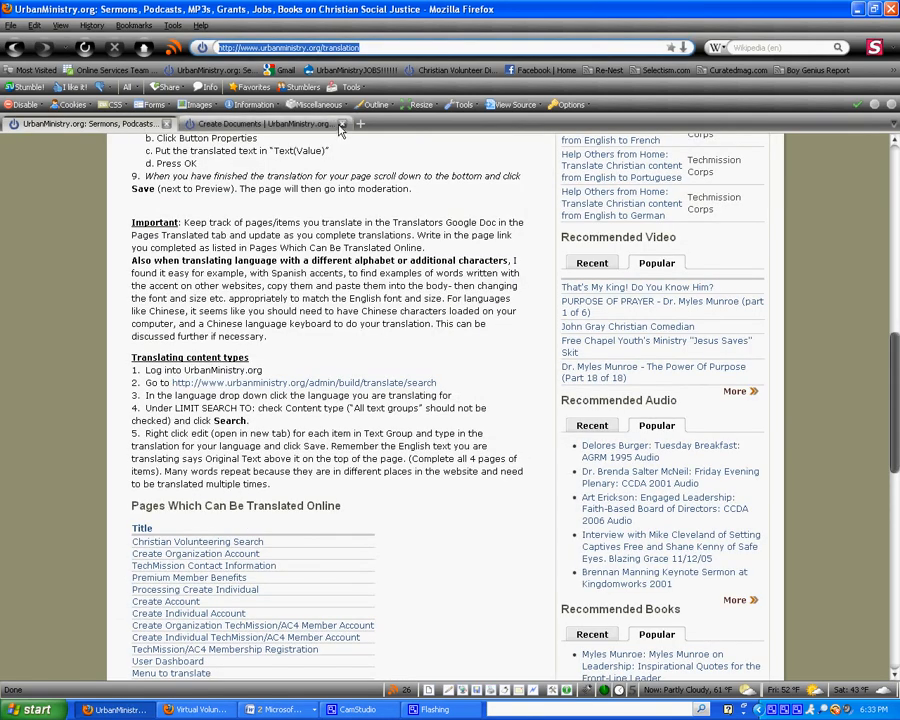
{"action": "right_click", "coordinate": [170, 540]}
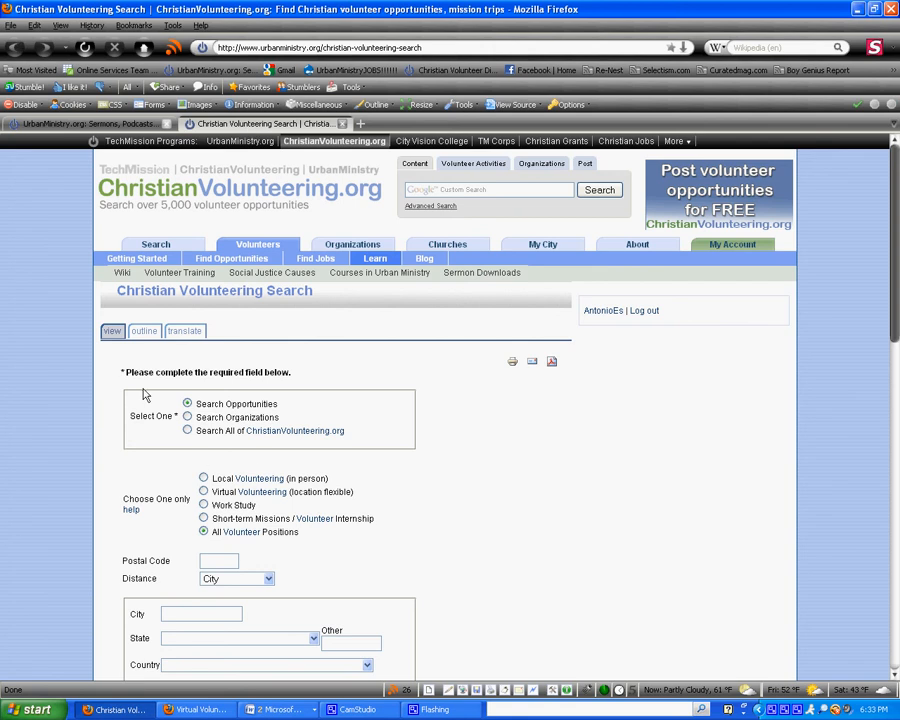
{"action": "scroll", "scroll_direction": "down", "scroll_amount": 3}
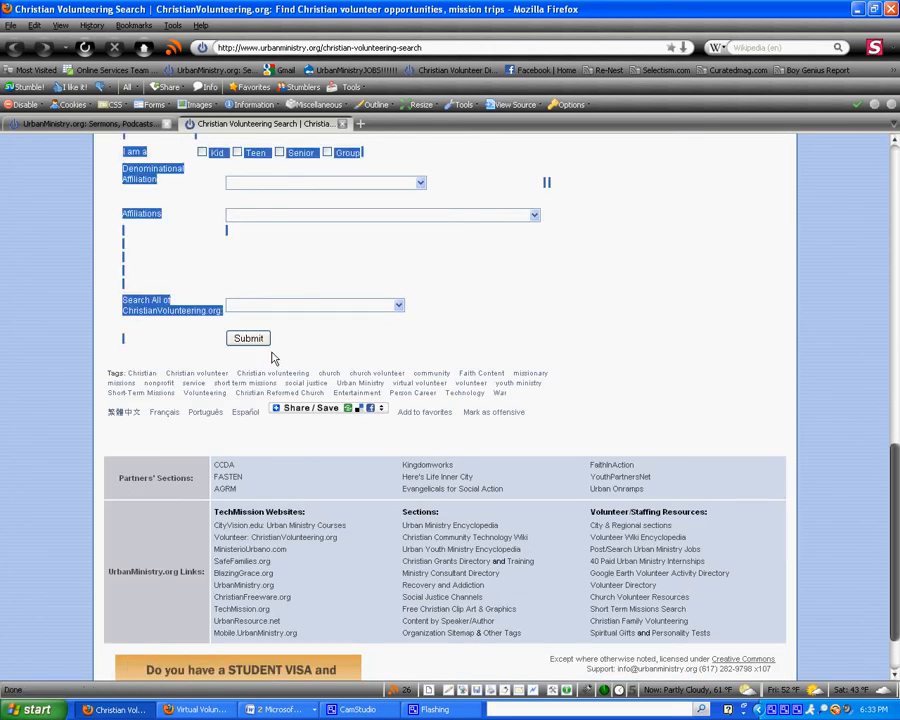
{"action": "right_click", "coordinate": [170, 310]}
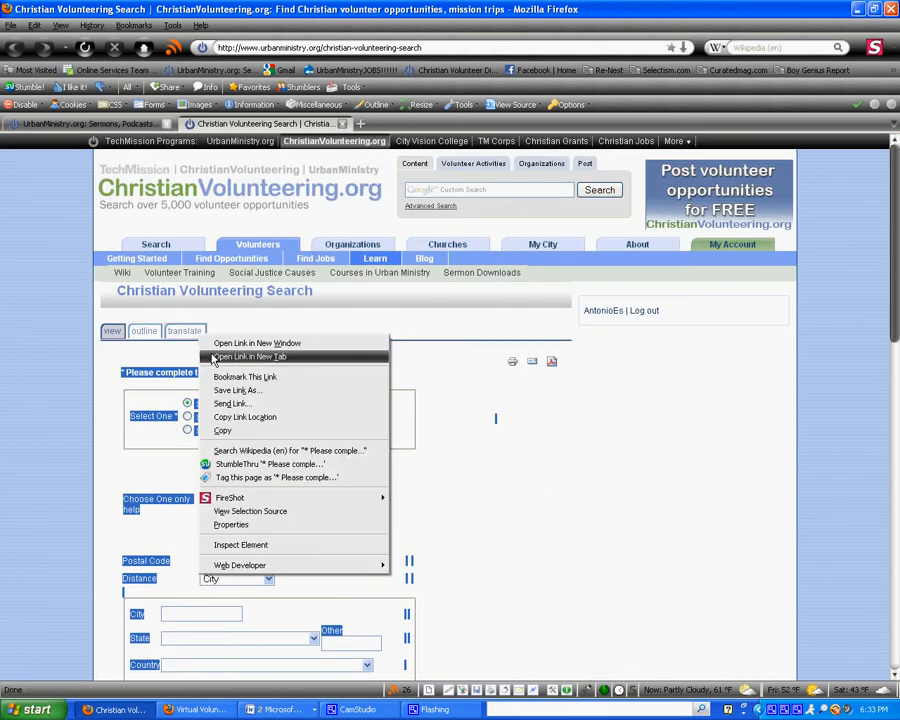
{"action": "left_click", "coordinate": [248, 356]}
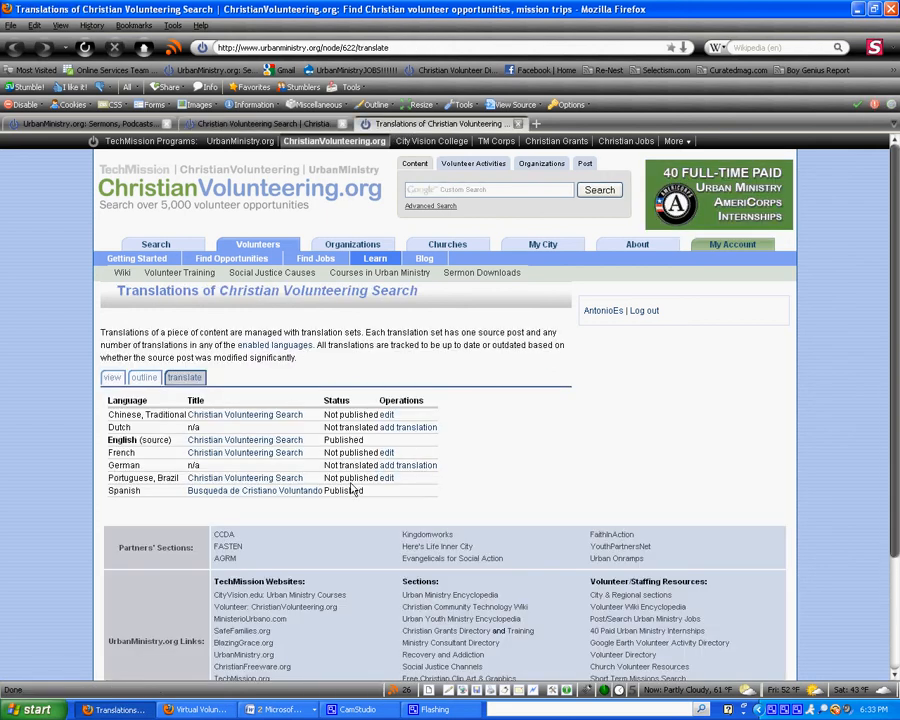
Open a fresh add-translation Create Documents form in a new tab.
{"action": "right_click", "coordinate": [408, 428]}
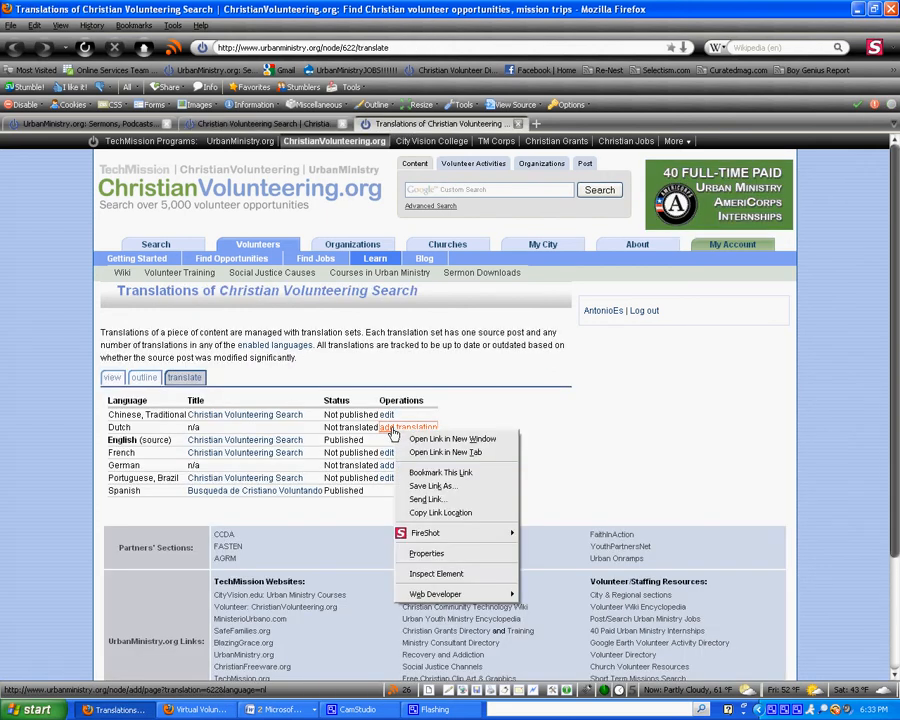
{"action": "left_click", "coordinate": [408, 428]}
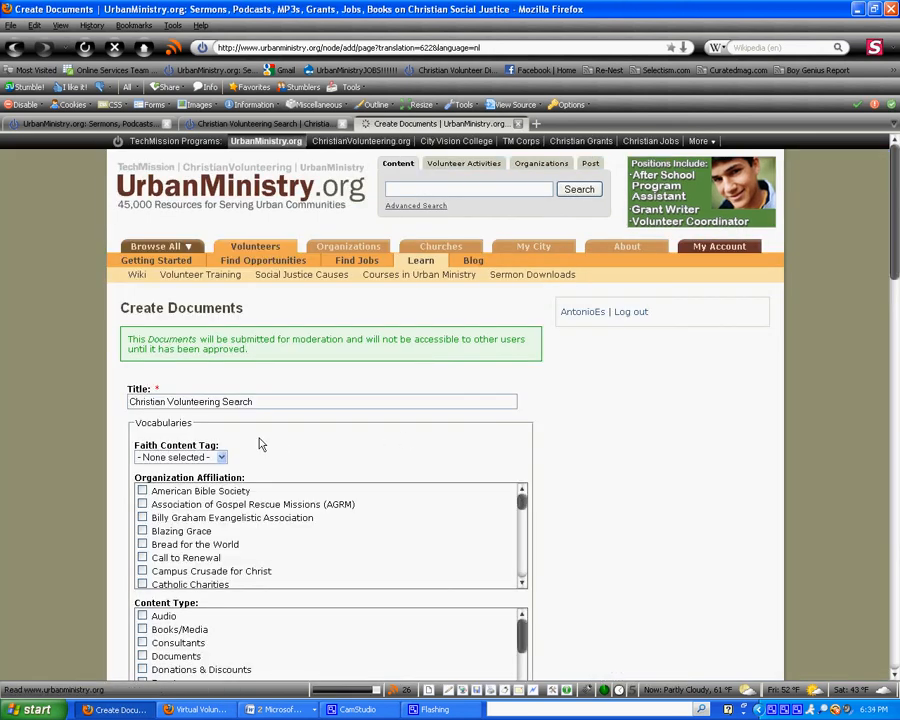
Set the form's submit button Text (Value) to 'Translation' via Button Properties.
{"action": "scroll", "scroll_direction": "down", "scroll_amount": 3}
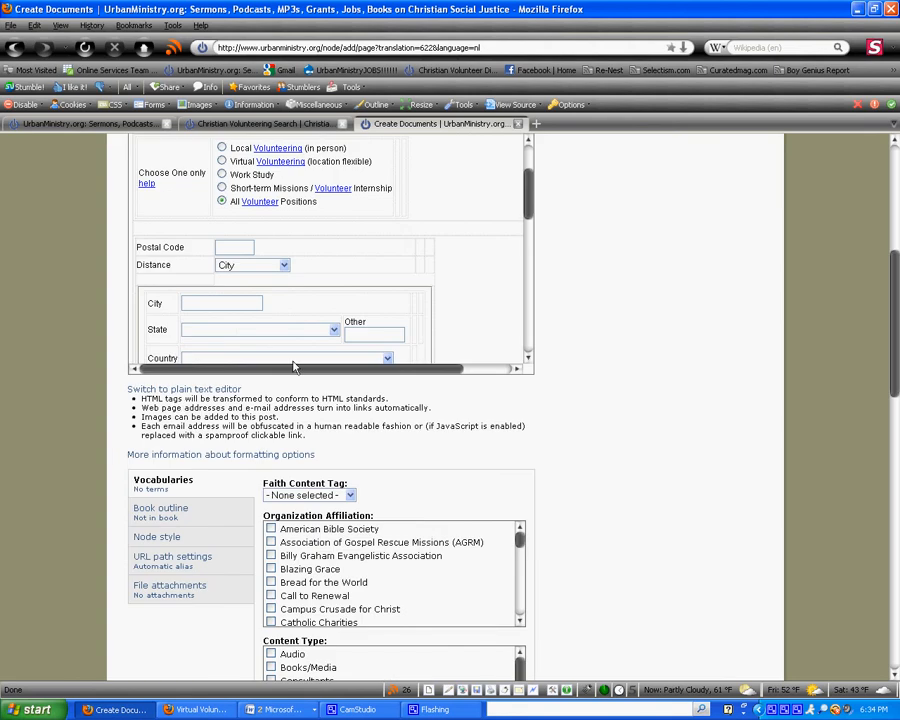
{"action": "scroll", "scroll_direction": "down", "scroll_amount": 3}
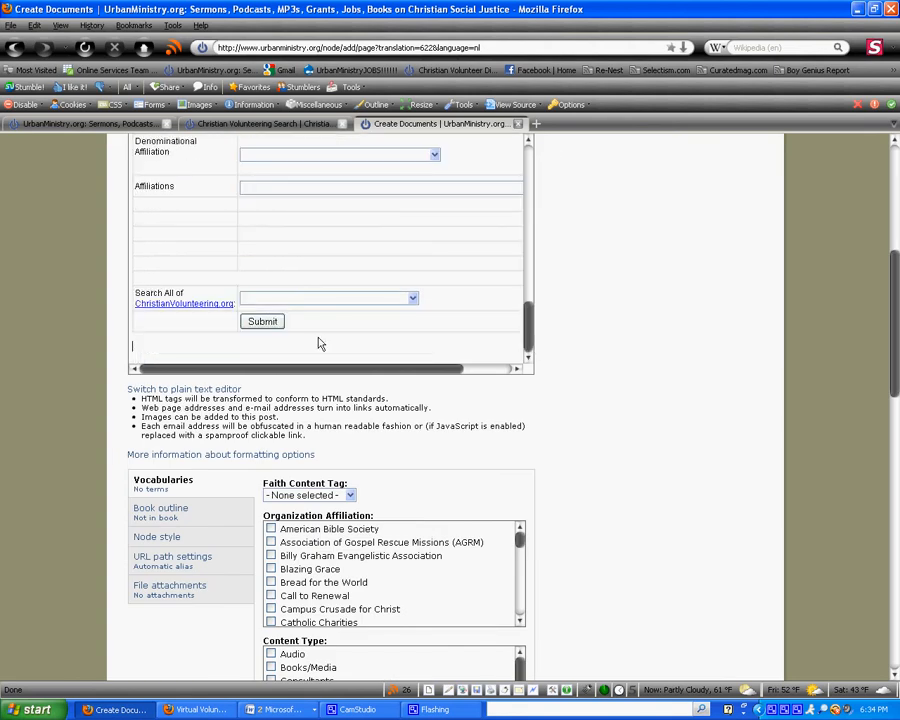
{"action": "right_click", "coordinate": [262, 320]}
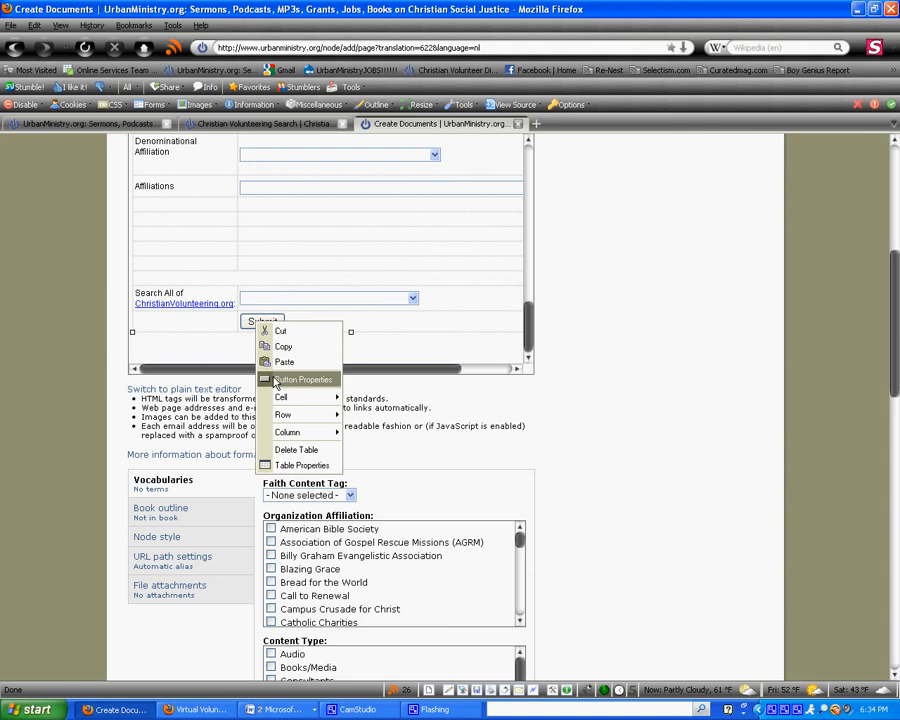
{"action": "left_click", "coordinate": [302, 380]}
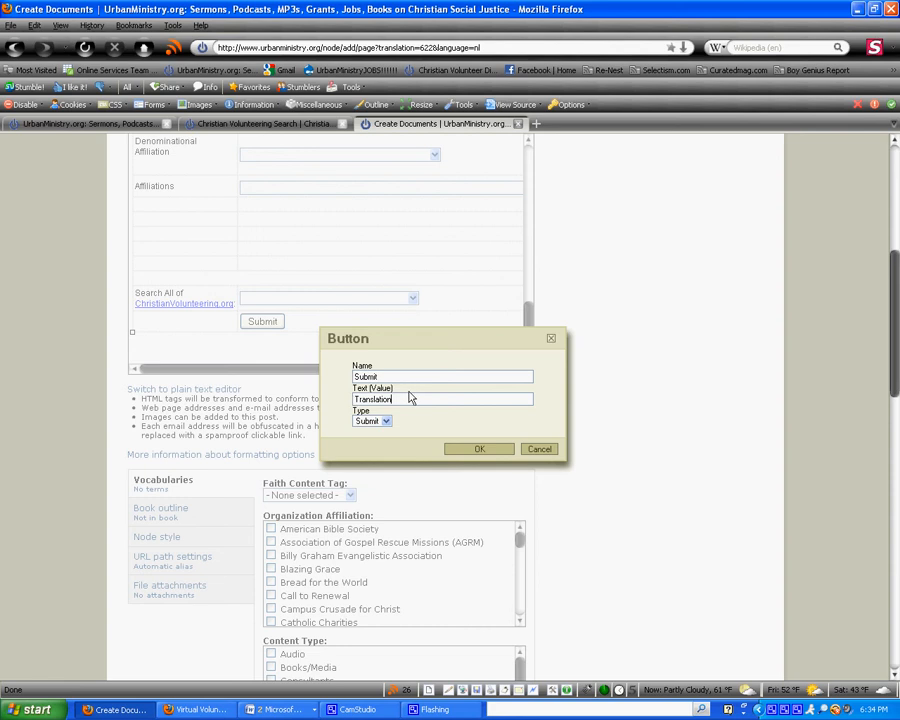
{"action": "left_click", "coordinate": [480, 448]}
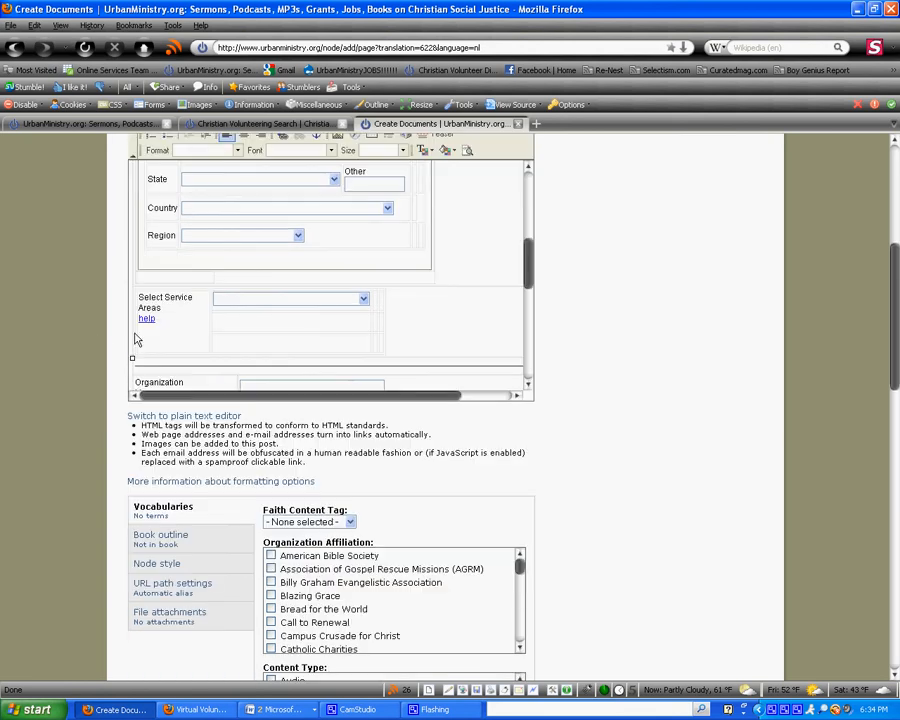
{"action": "mouse_move", "coordinate": [190, 316]}
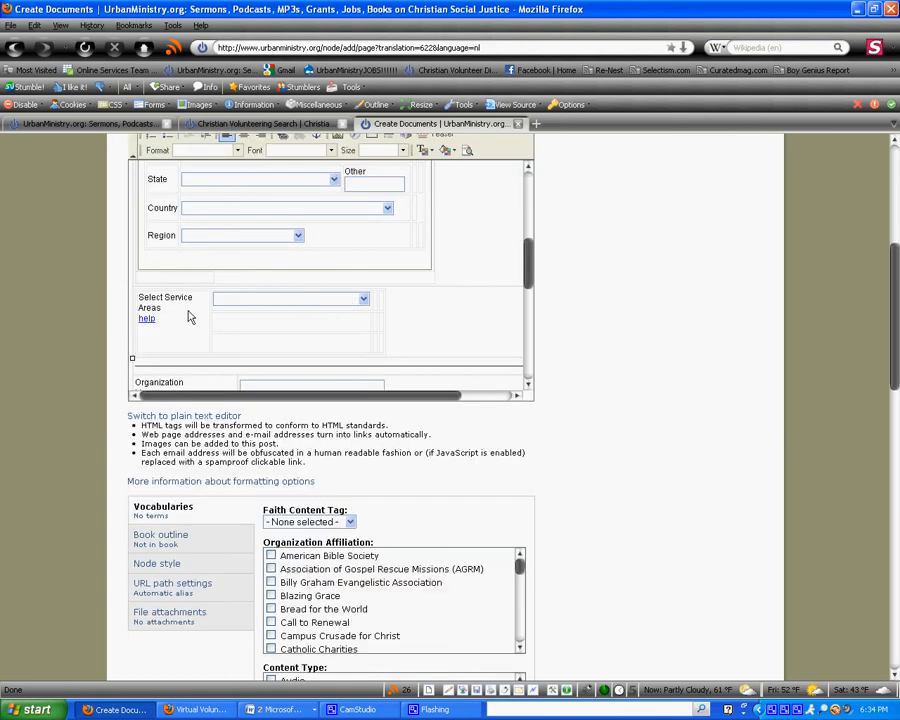
{"action": "scroll", "scroll_direction": "down", "scroll_amount": 3}
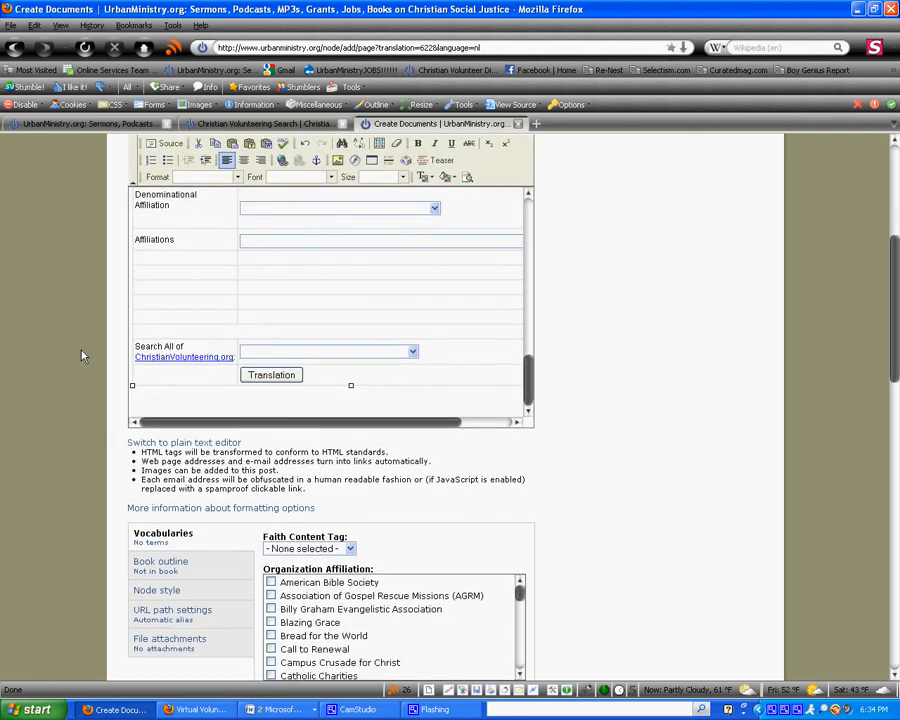
{"action": "scroll", "scroll_direction": "down", "scroll_amount": 3}
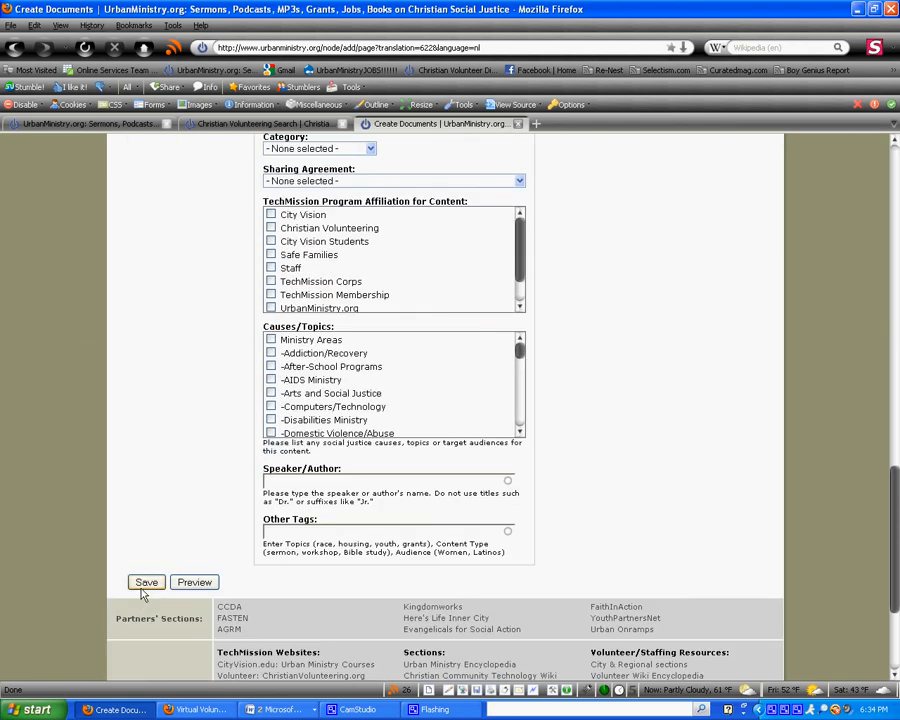
{"action": "scroll", "scroll_direction": "up", "scroll_amount": 3}
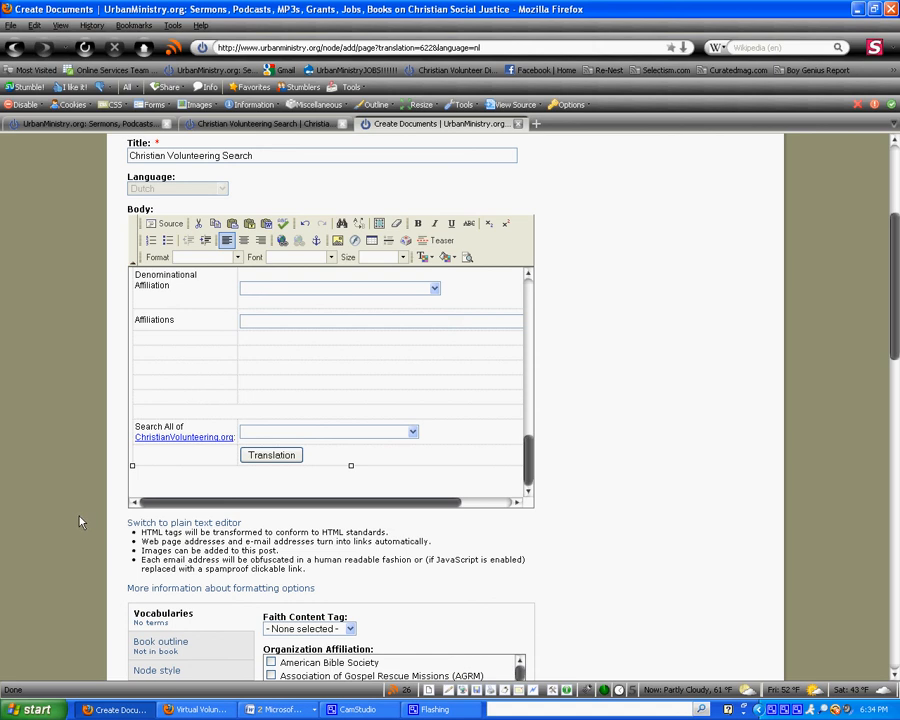
{"action": "mouse_move", "coordinate": [76, 468]}
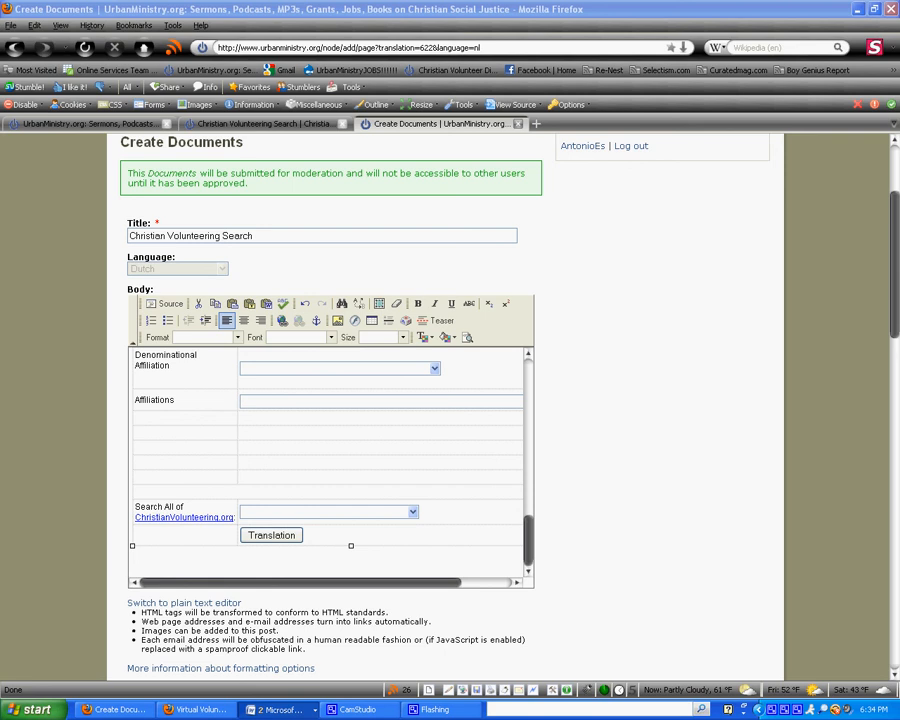
{"action": "mouse_move", "coordinate": [544, 536]}
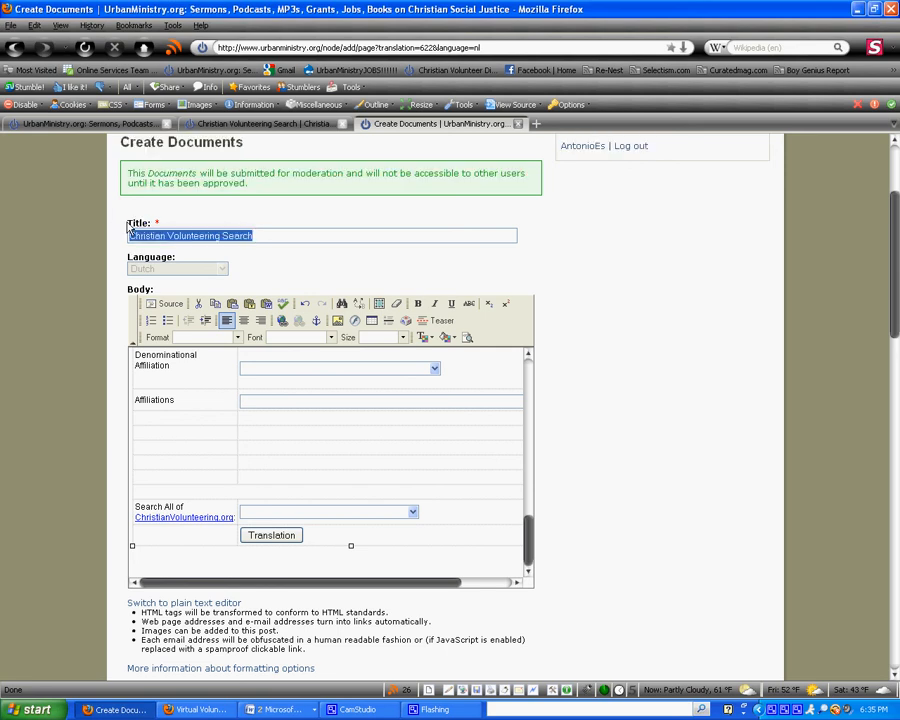
{"action": "left_click", "coordinate": [190, 236]}
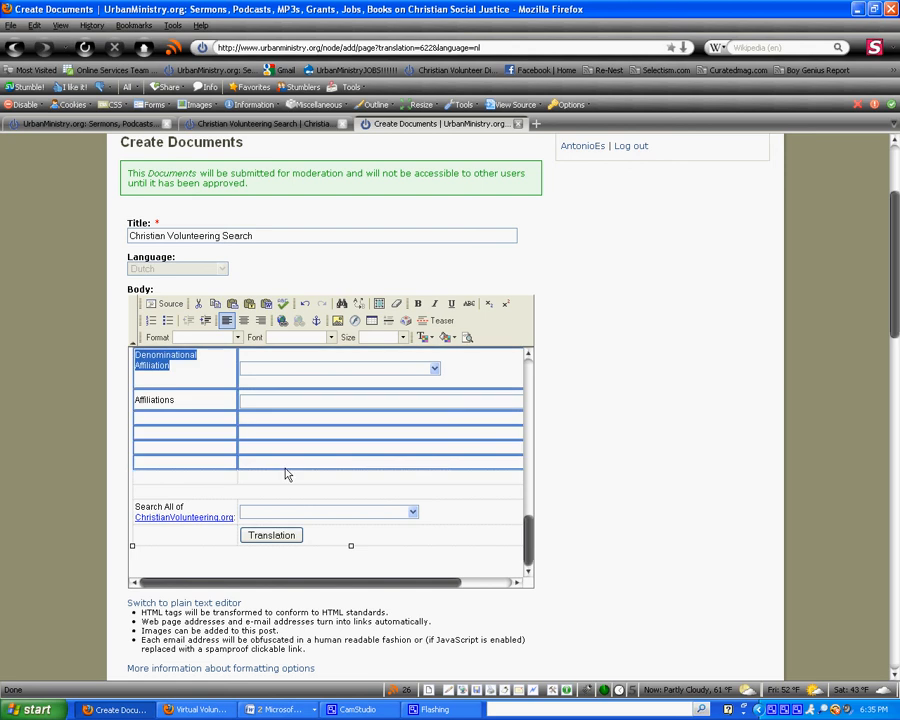
{"action": "scroll", "scroll_direction": "down", "scroll_amount": 3}
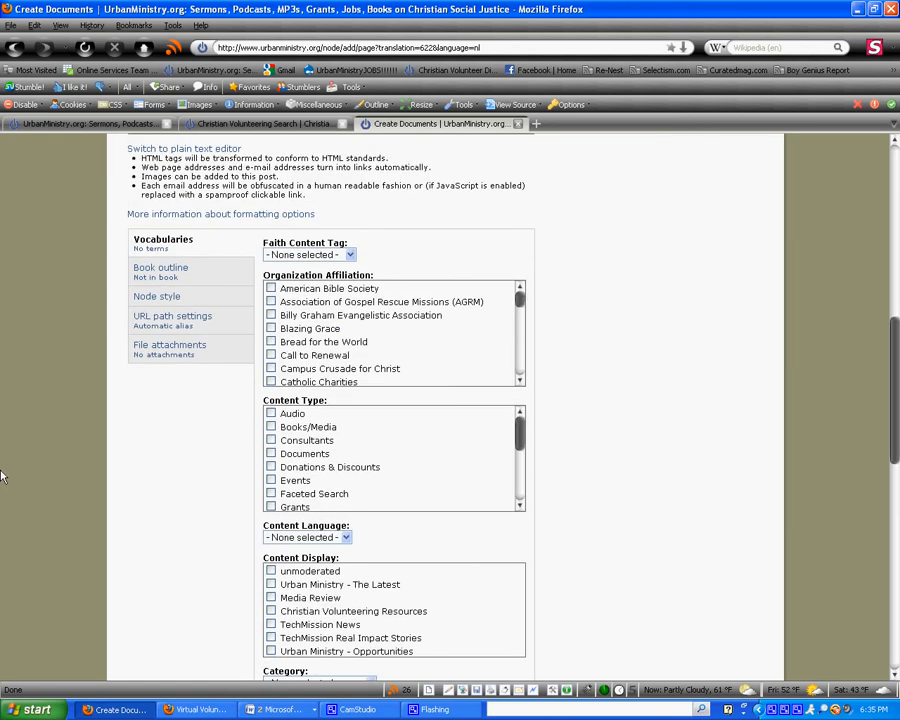
Return to the How To Translate Pages guide and scroll to its content-types steps.
{"action": "scroll", "scroll_direction": "down", "scroll_amount": 3}
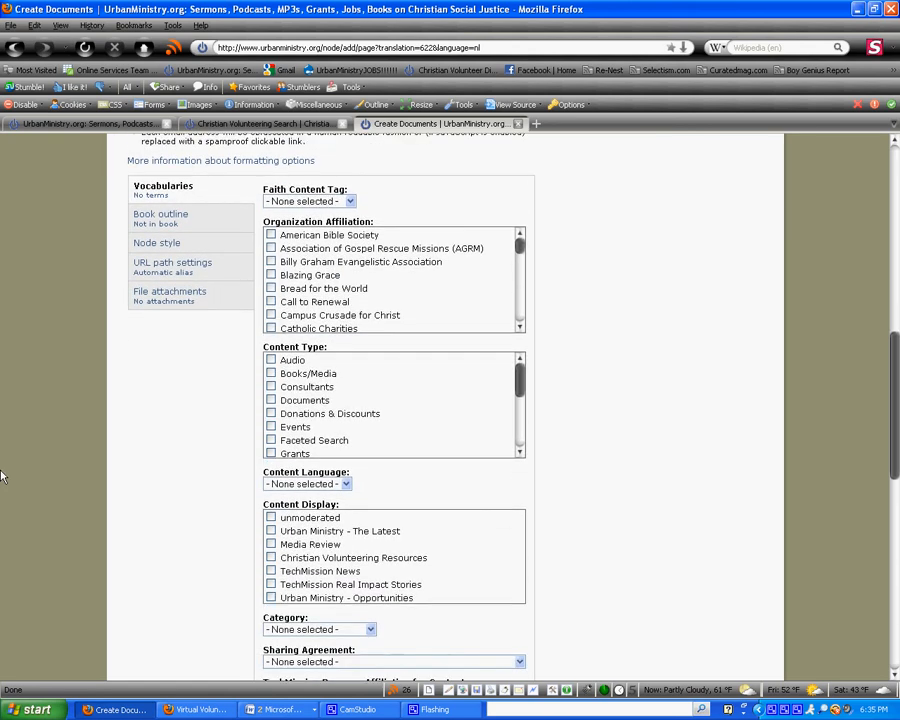
{"action": "scroll", "scroll_direction": "down", "scroll_amount": 3}
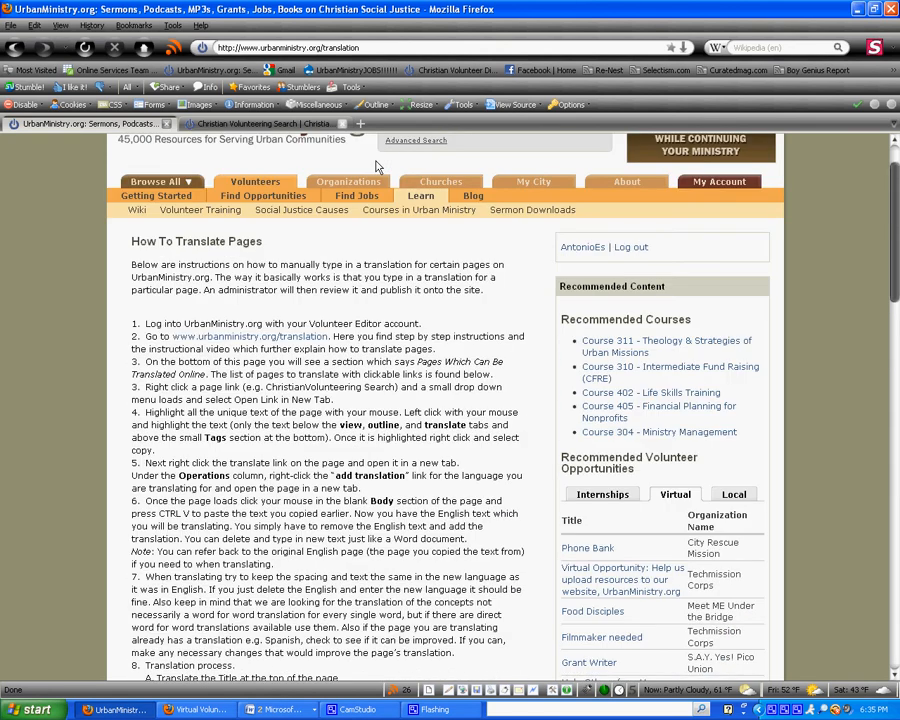
{"action": "left_click", "coordinate": [288, 48]}
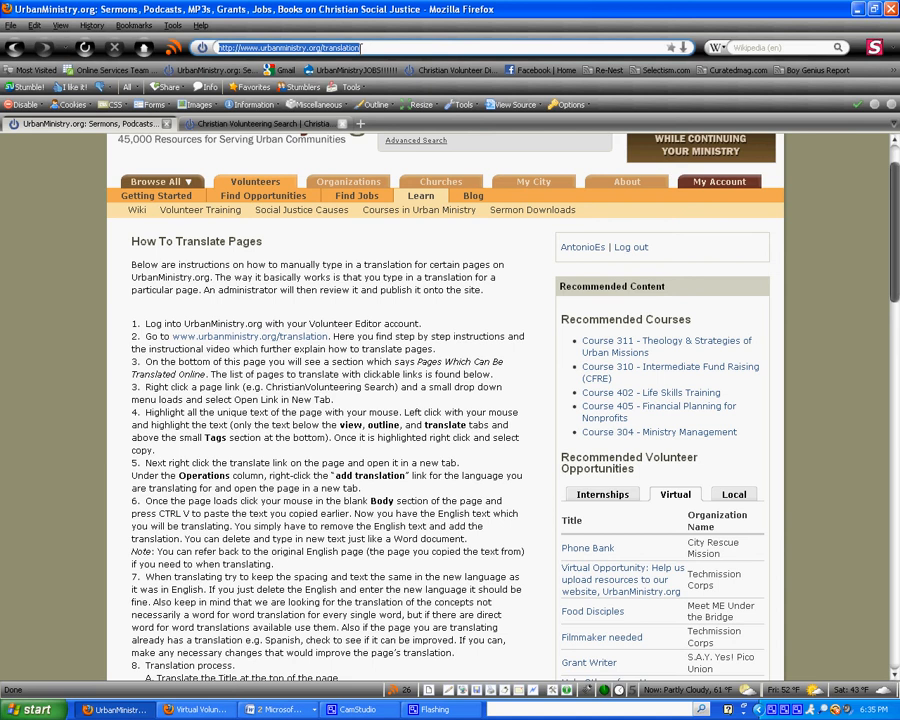
{"action": "scroll", "scroll_direction": "down", "scroll_amount": 3}
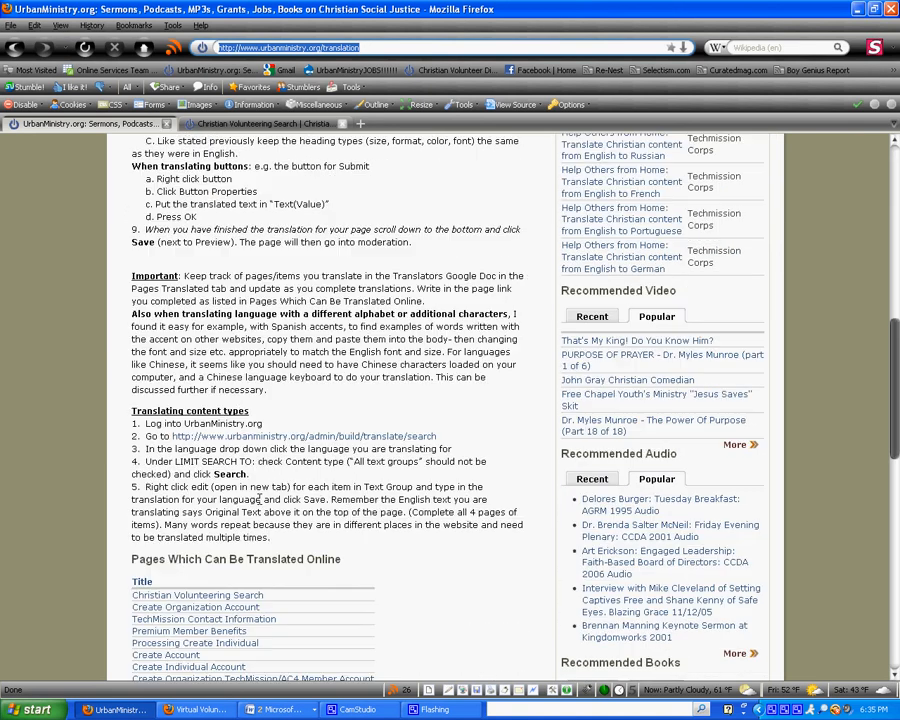
{"action": "scroll", "scroll_direction": "down", "scroll_amount": 3}
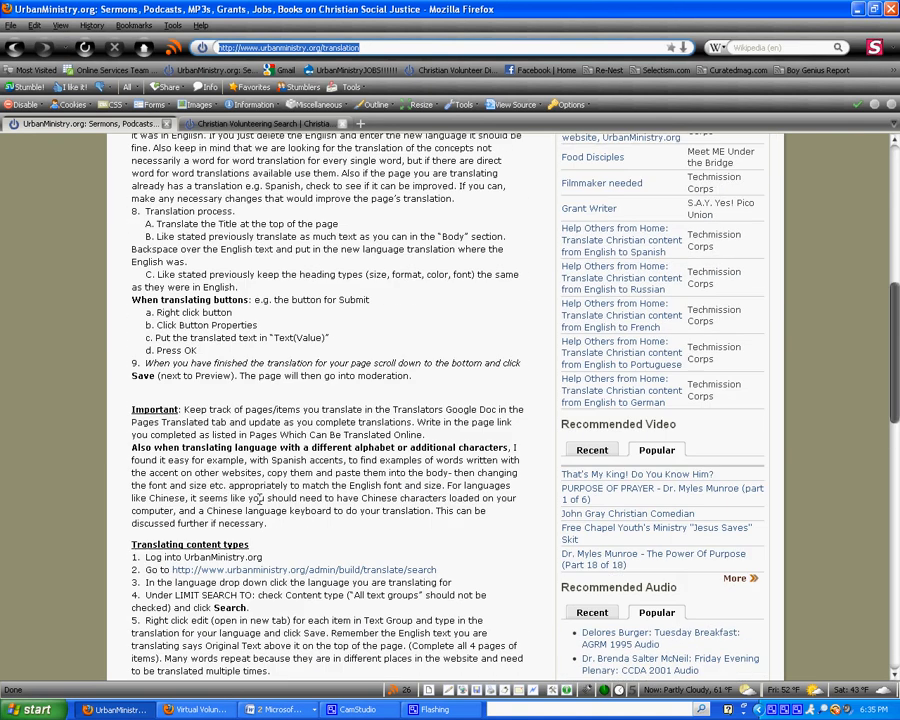